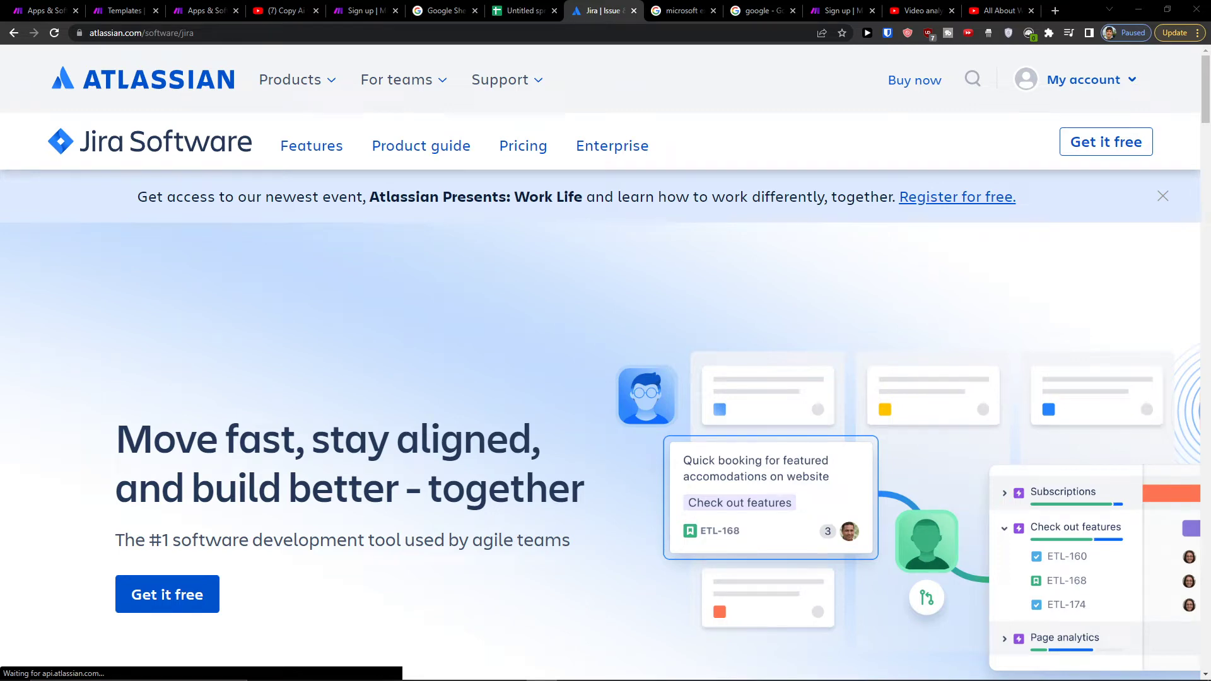
mouse_move(374, 338)
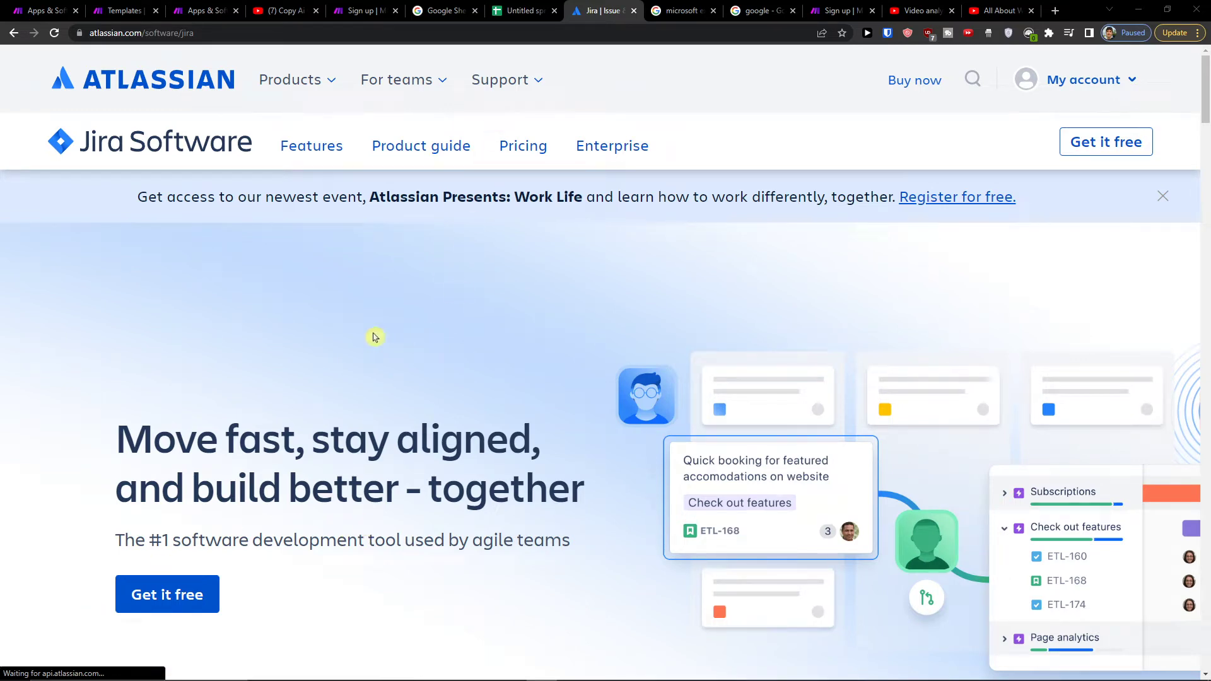
mouse_move(500, 54)
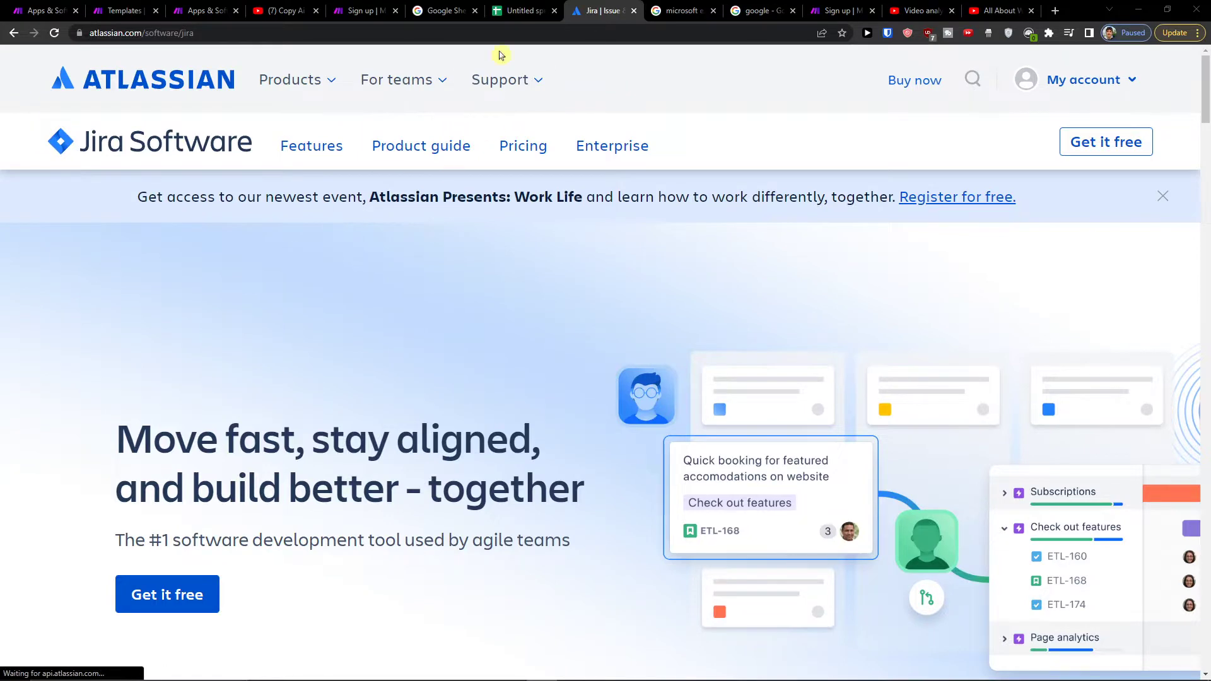
Step: Switch Chrome to the untitled spreadsheet of email merge statuses
left_click(522, 11)
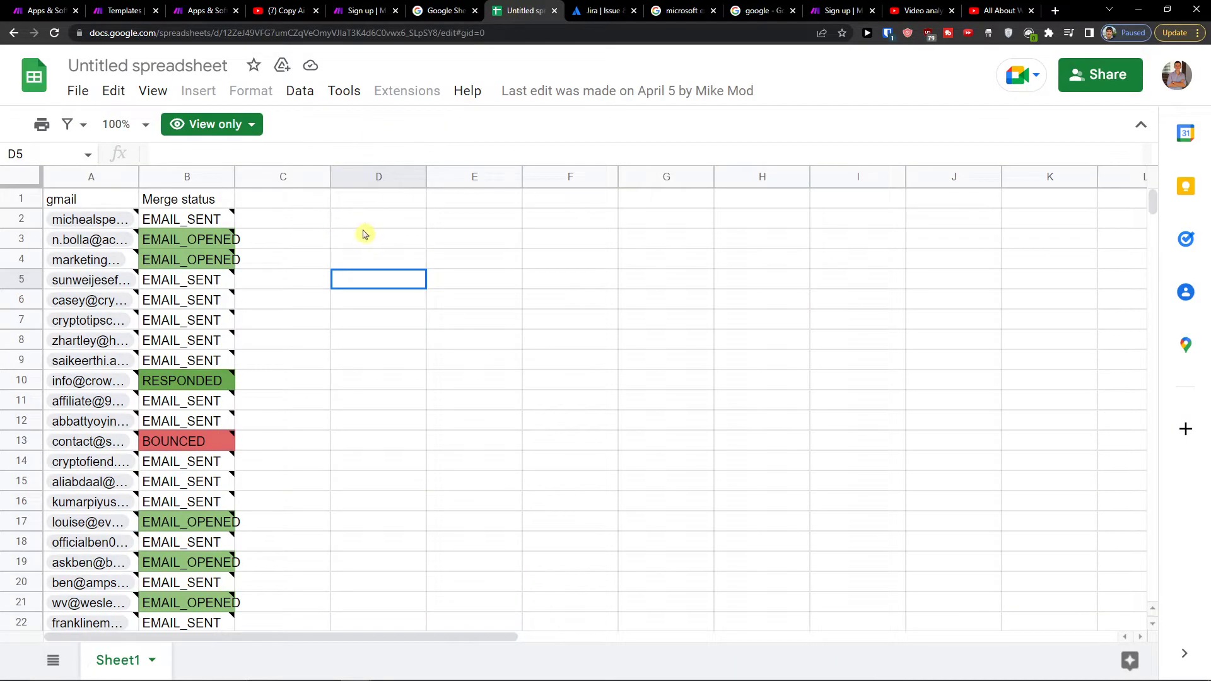
mouse_move(357, 265)
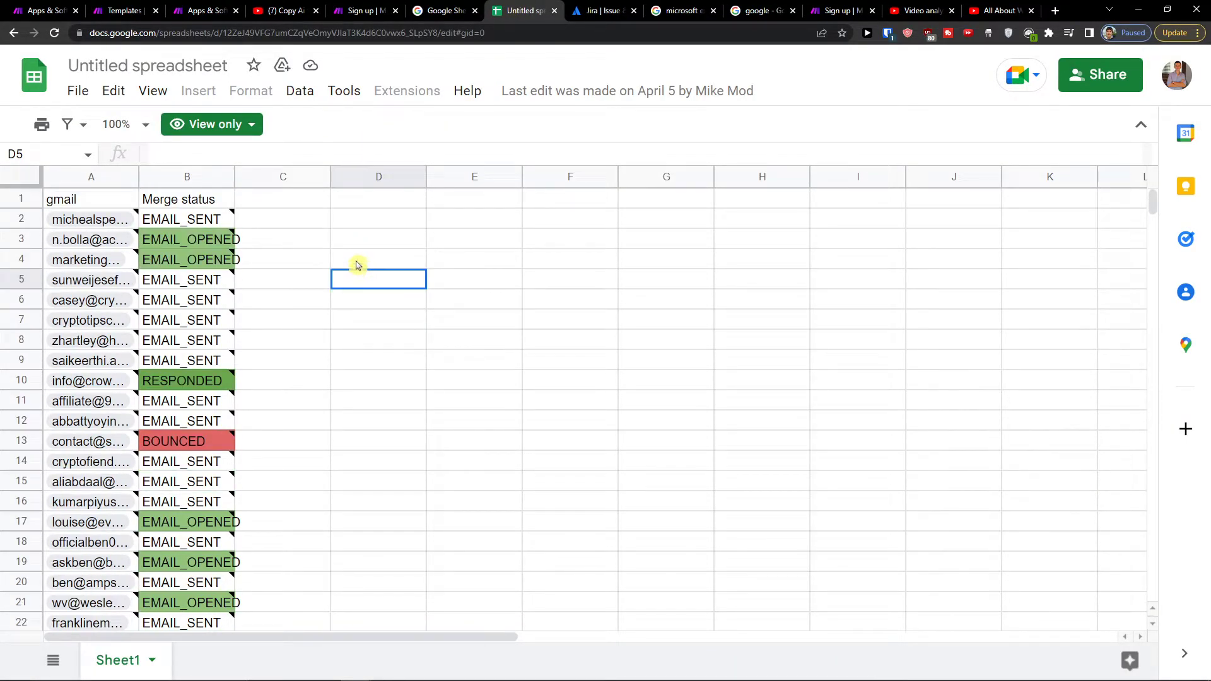
Step: Reach Make's homepage from the YouTube description link and look over it
left_click(284, 11)
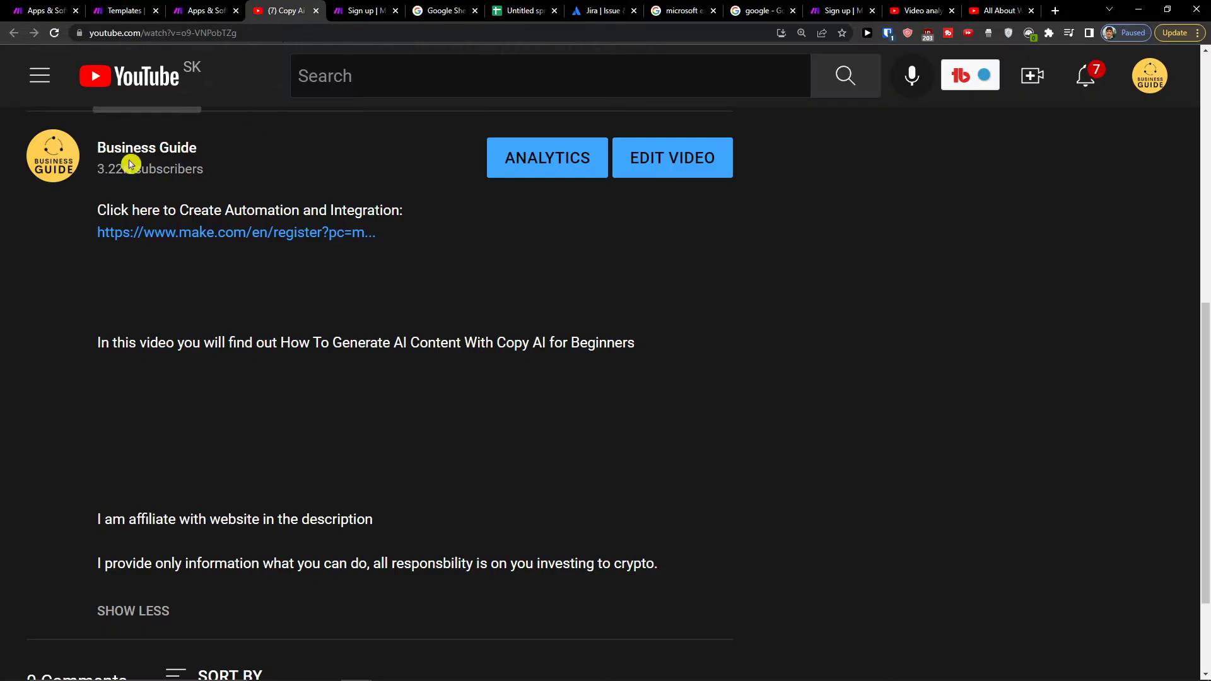
mouse_move(278, 238)
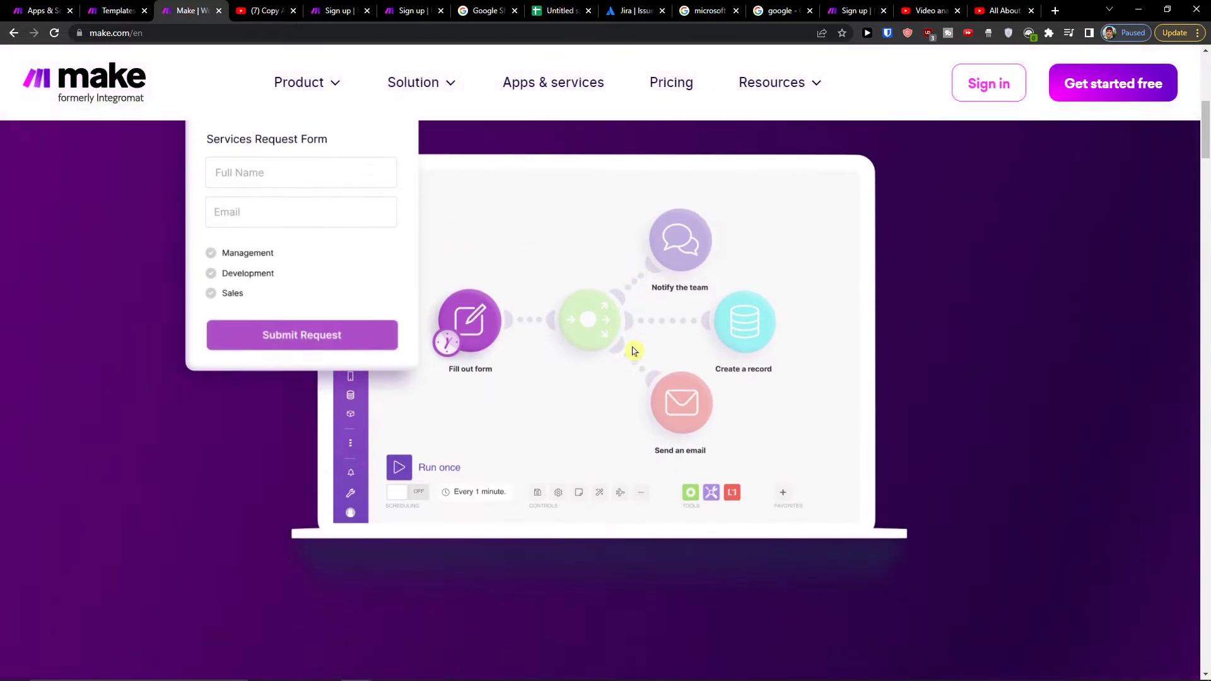
scroll("down", 3)
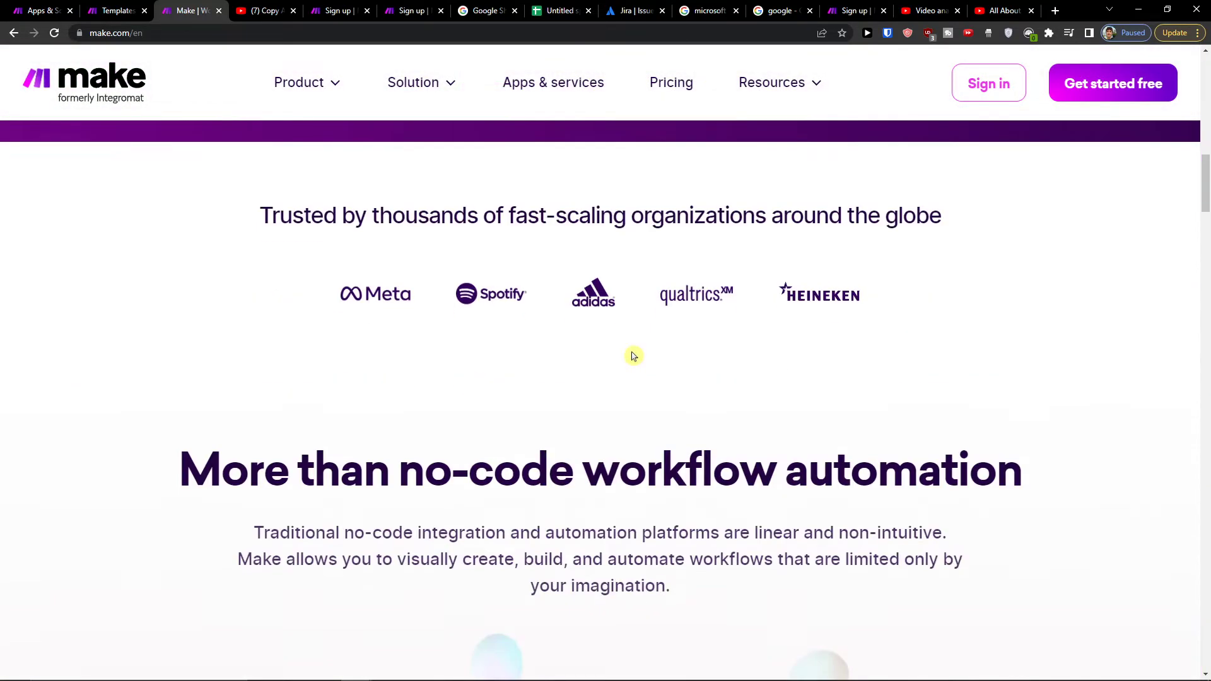
scroll("up", 3)
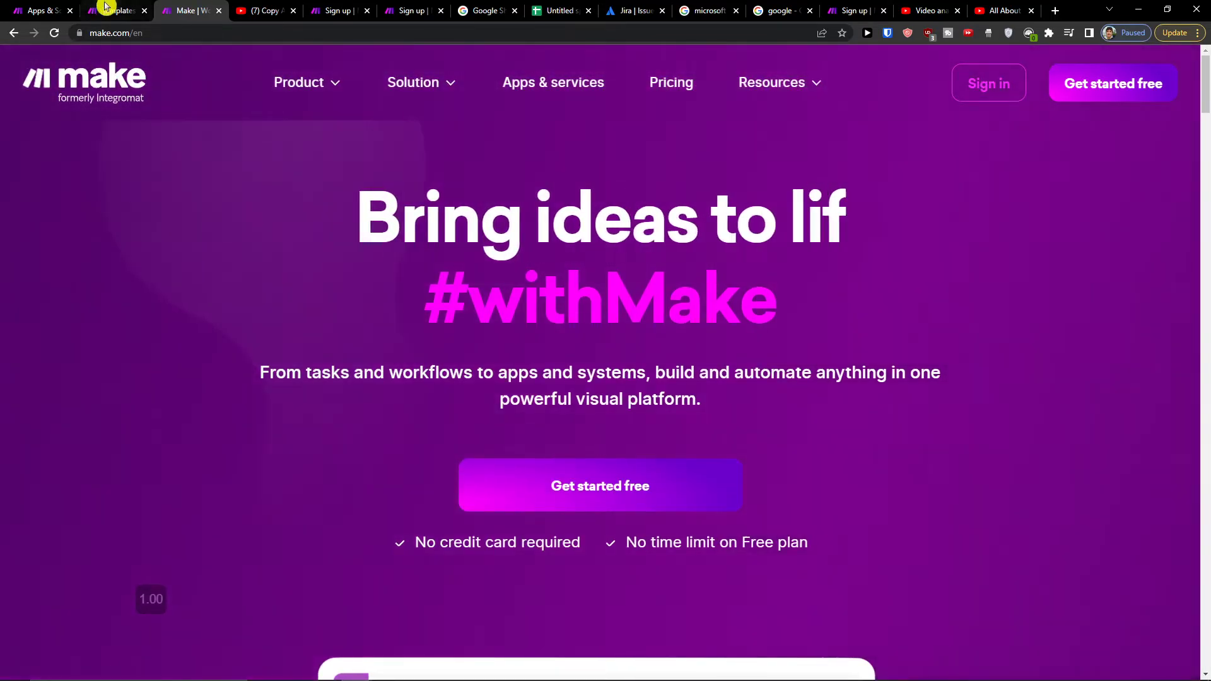
Step: Glance at Make's templates and sign-up pages, then show the All scenarios list
left_click(116, 11)
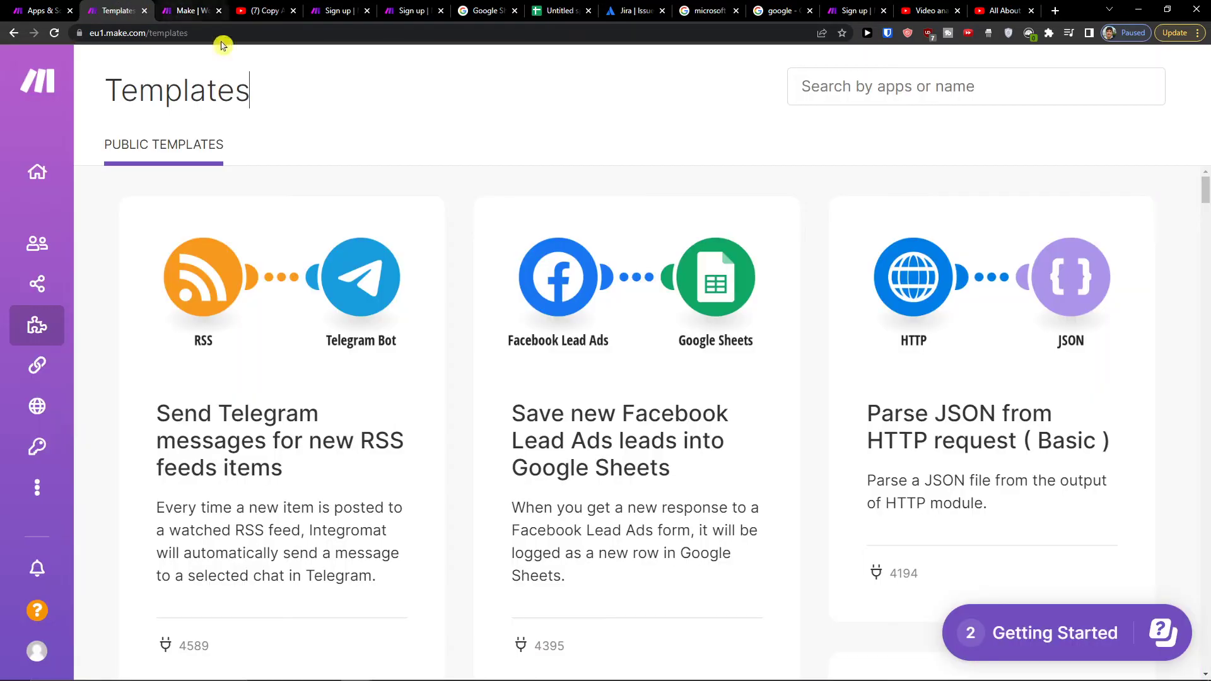
left_click(332, 10)
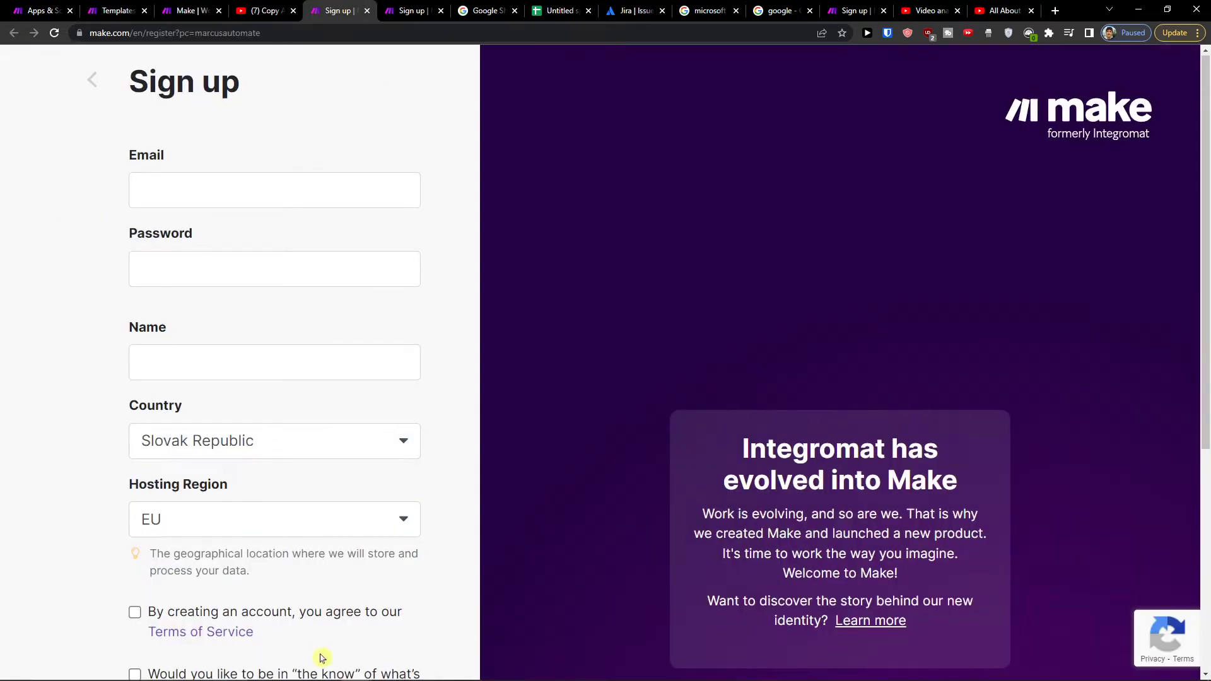
scroll("down", 3)
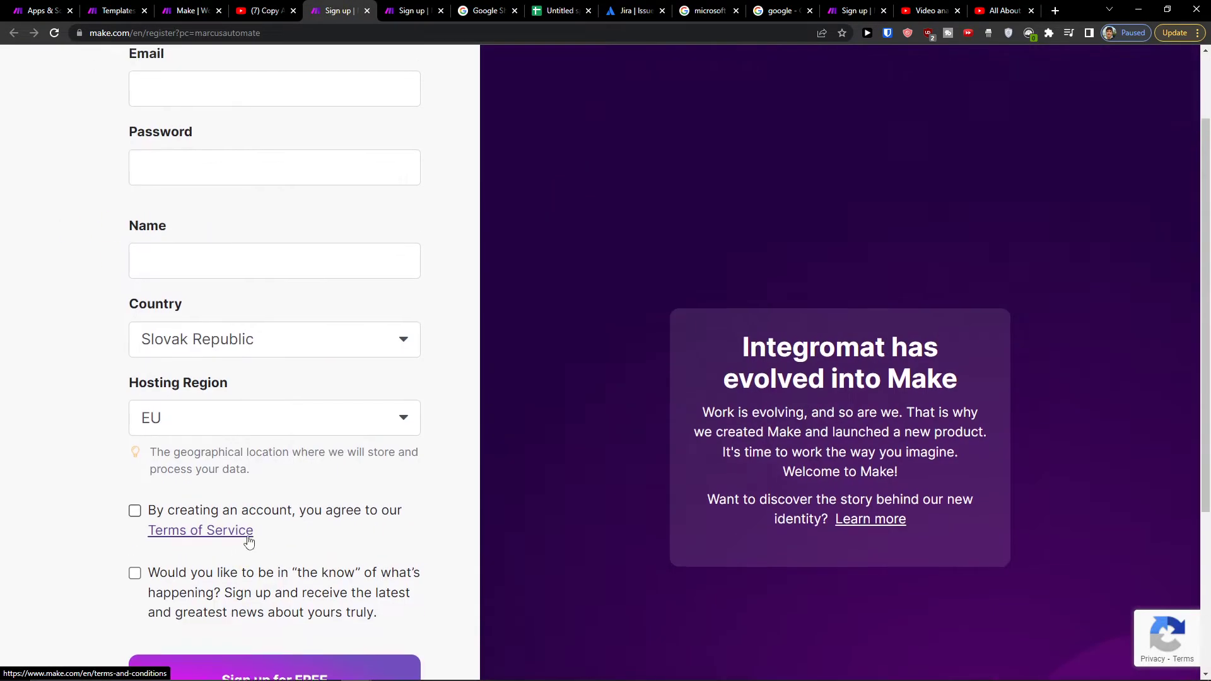
left_click(116, 10)
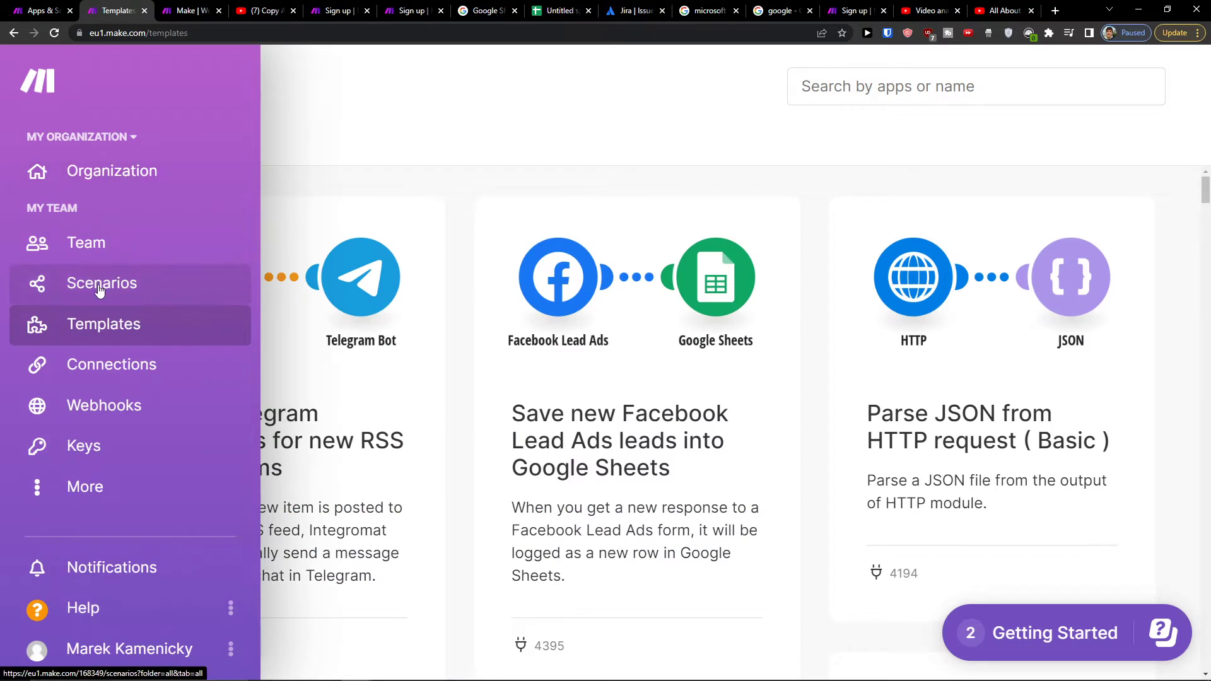
left_click(101, 282)
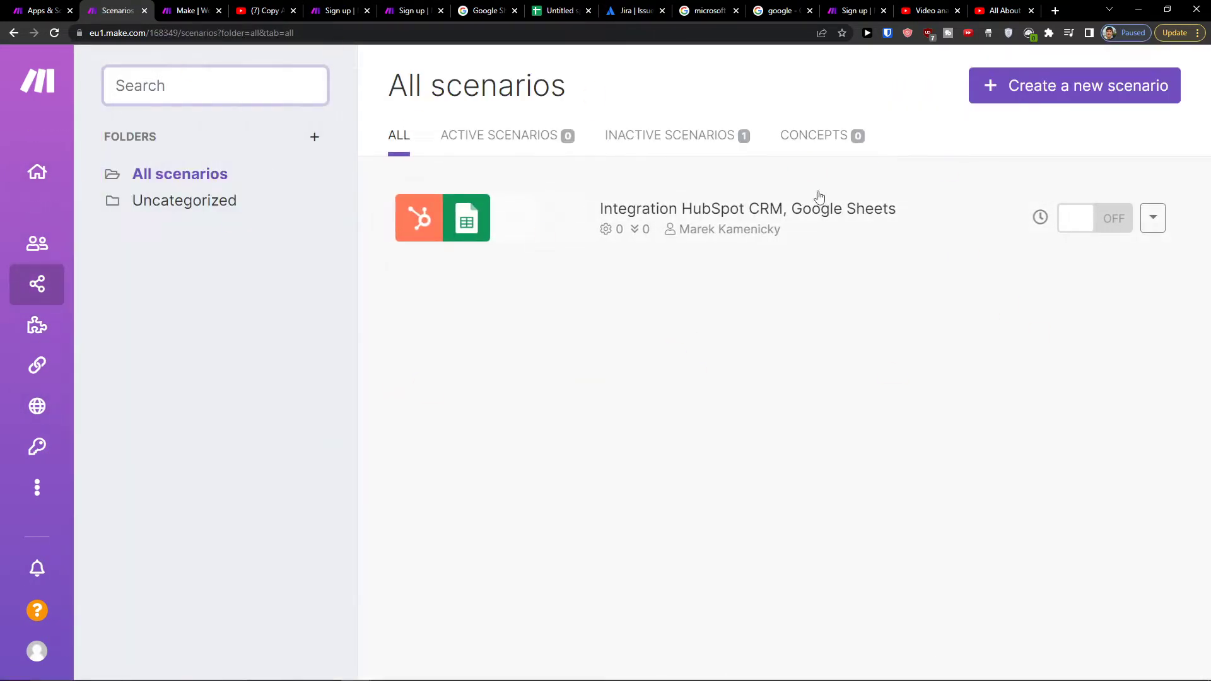
mouse_move(1074, 86)
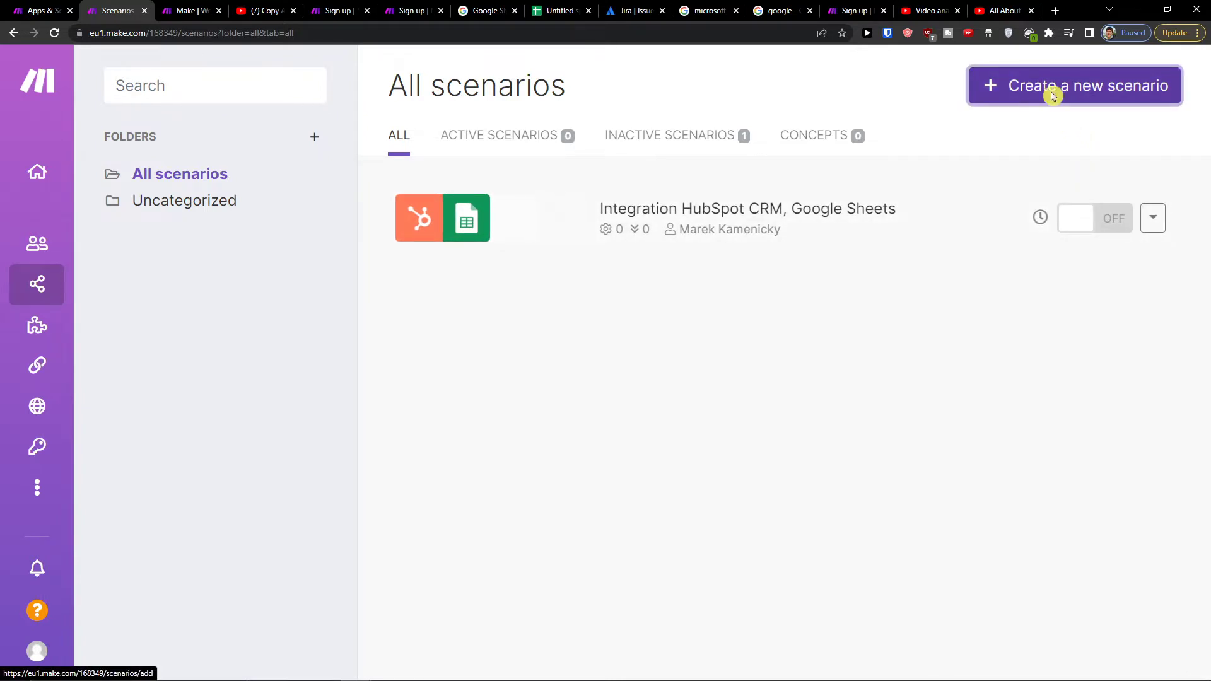
Step: Create a blank scenario and choose Jira Cloud Platform as the first module's app
left_click(1074, 85)
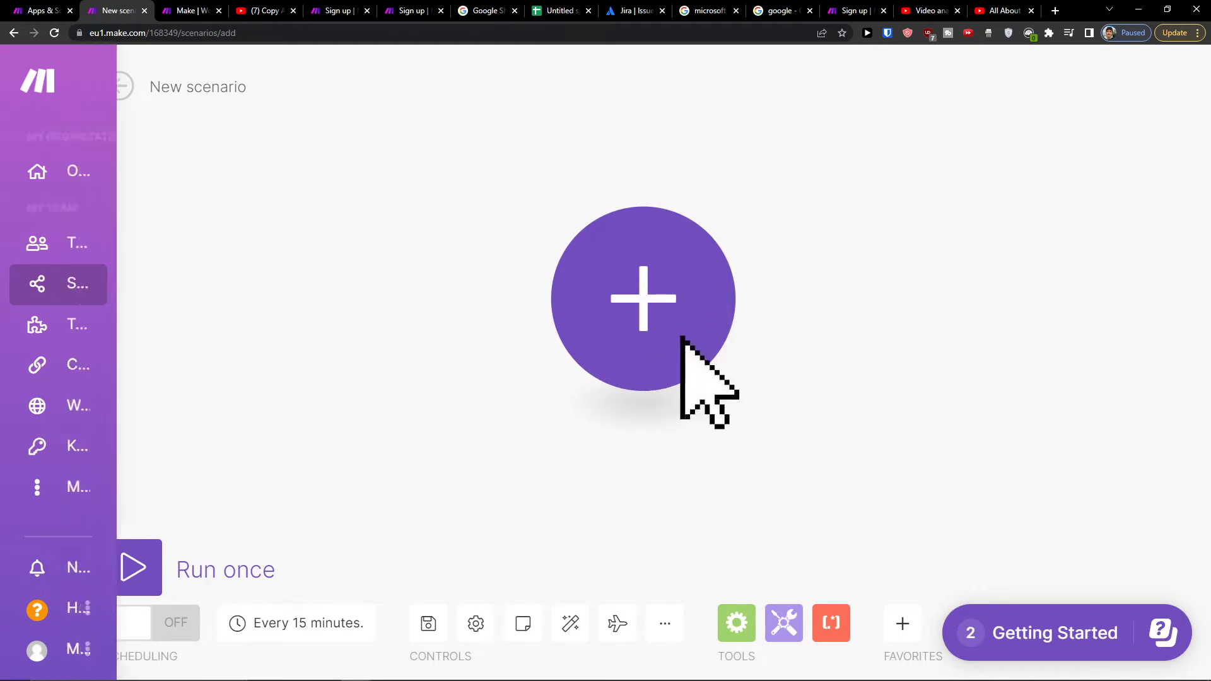
mouse_move(637, 353)
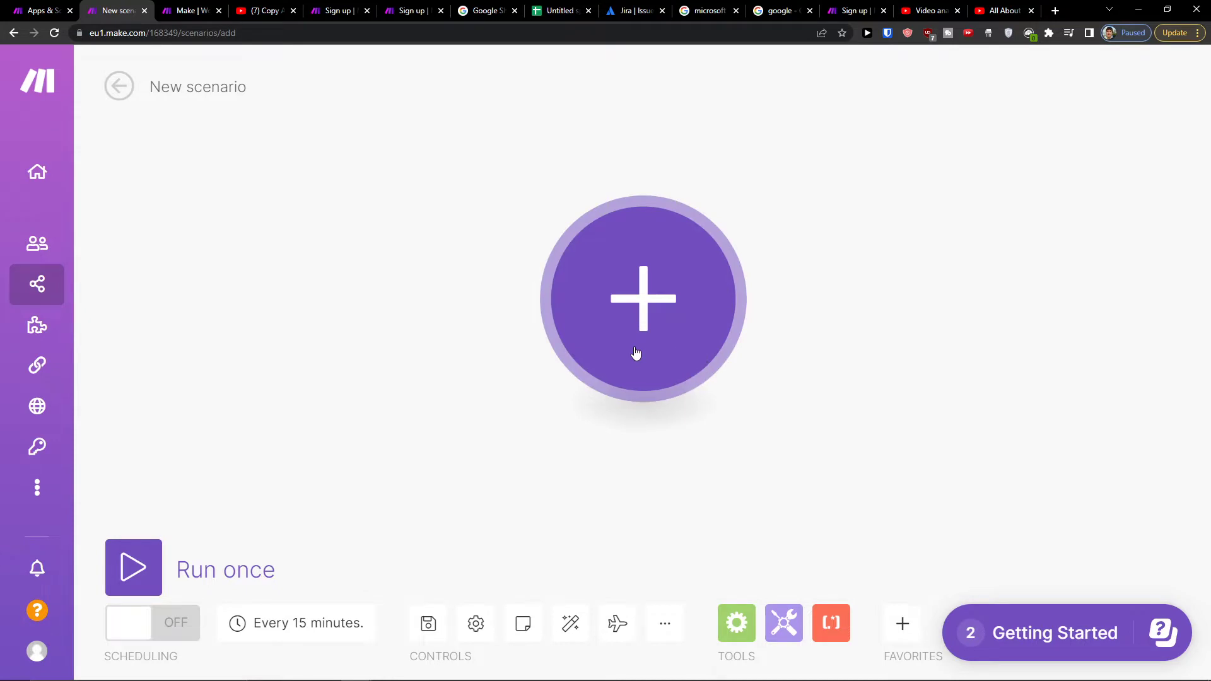
left_click(642, 297)
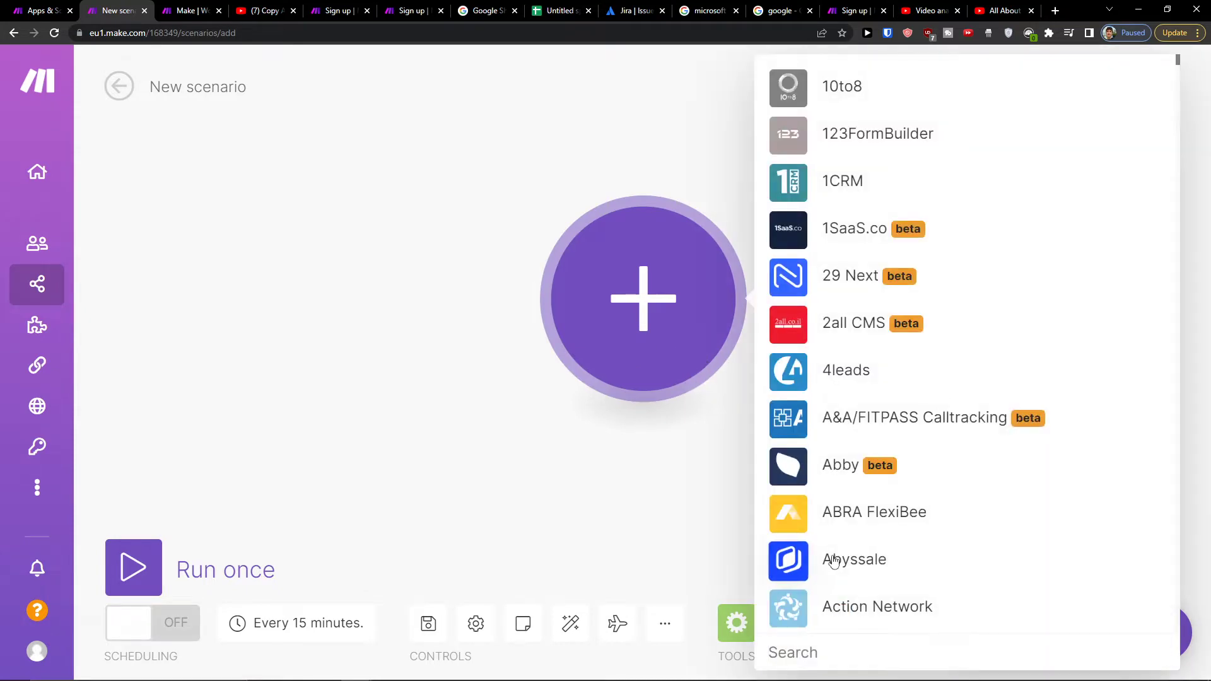
type("jira")
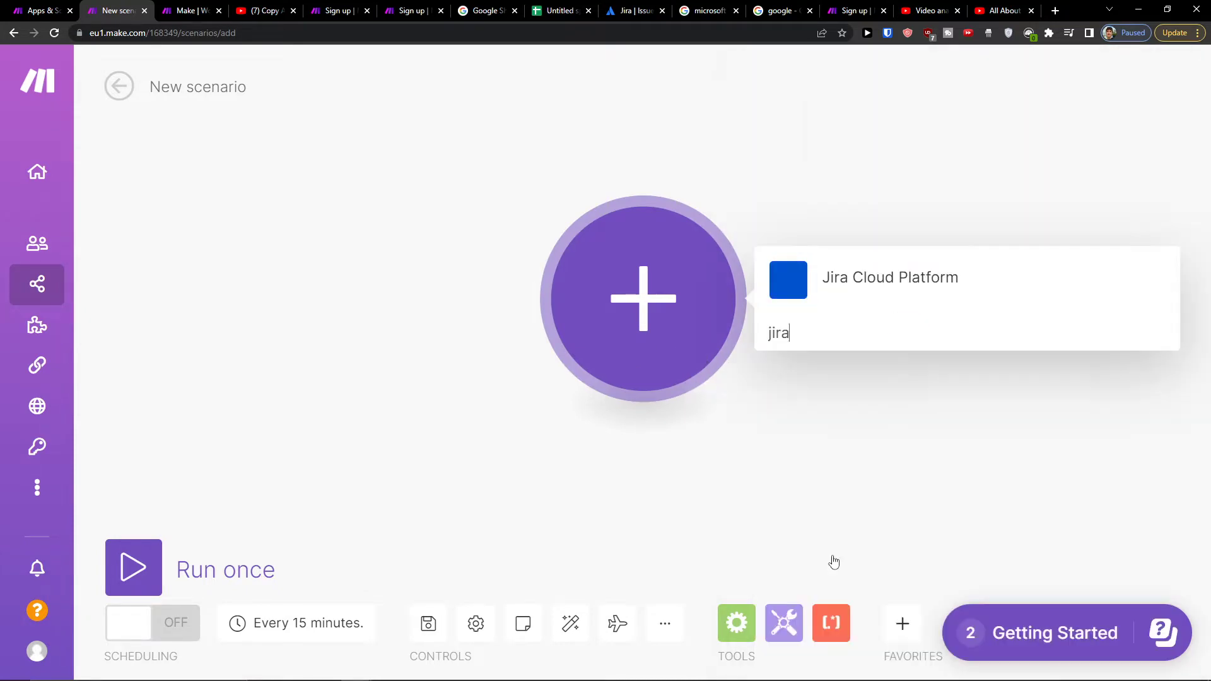
left_click(890, 278)
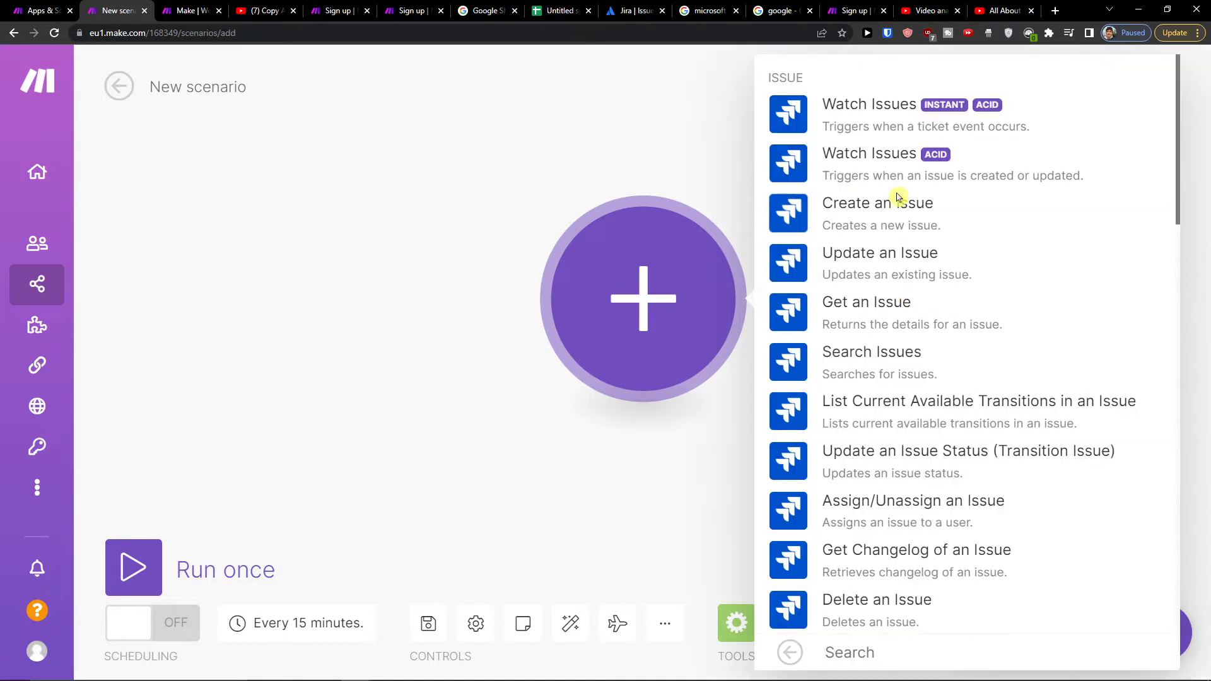
mouse_move(956, 228)
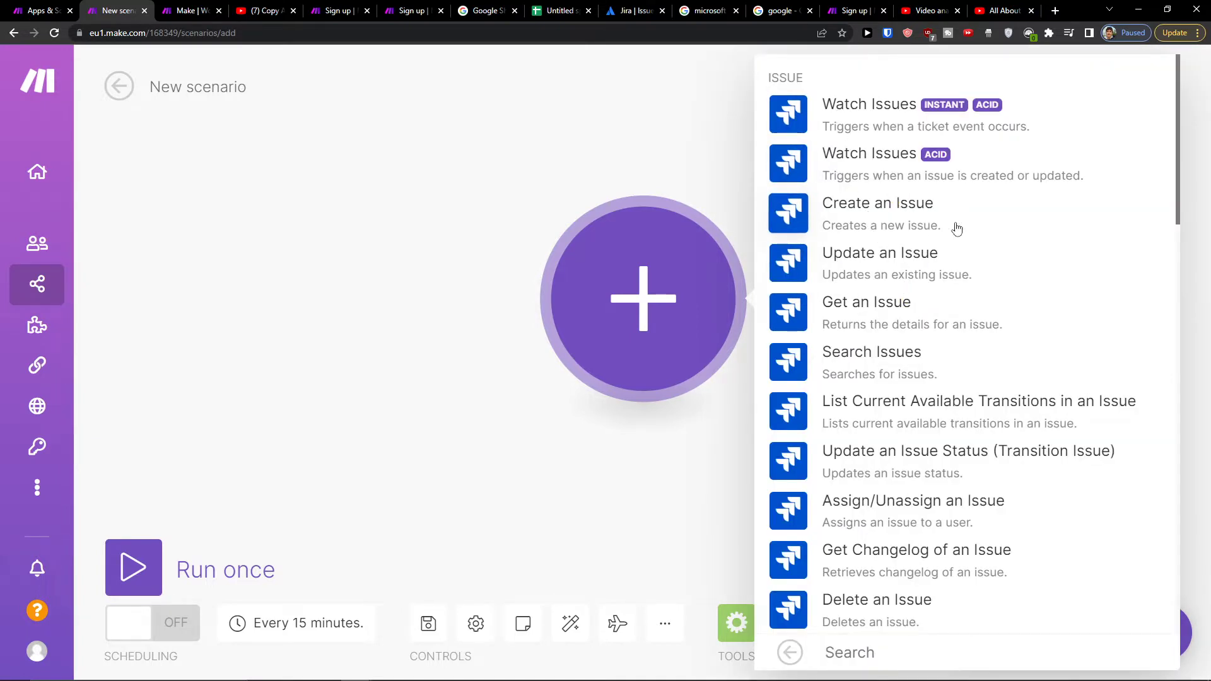
scroll("down", 3)
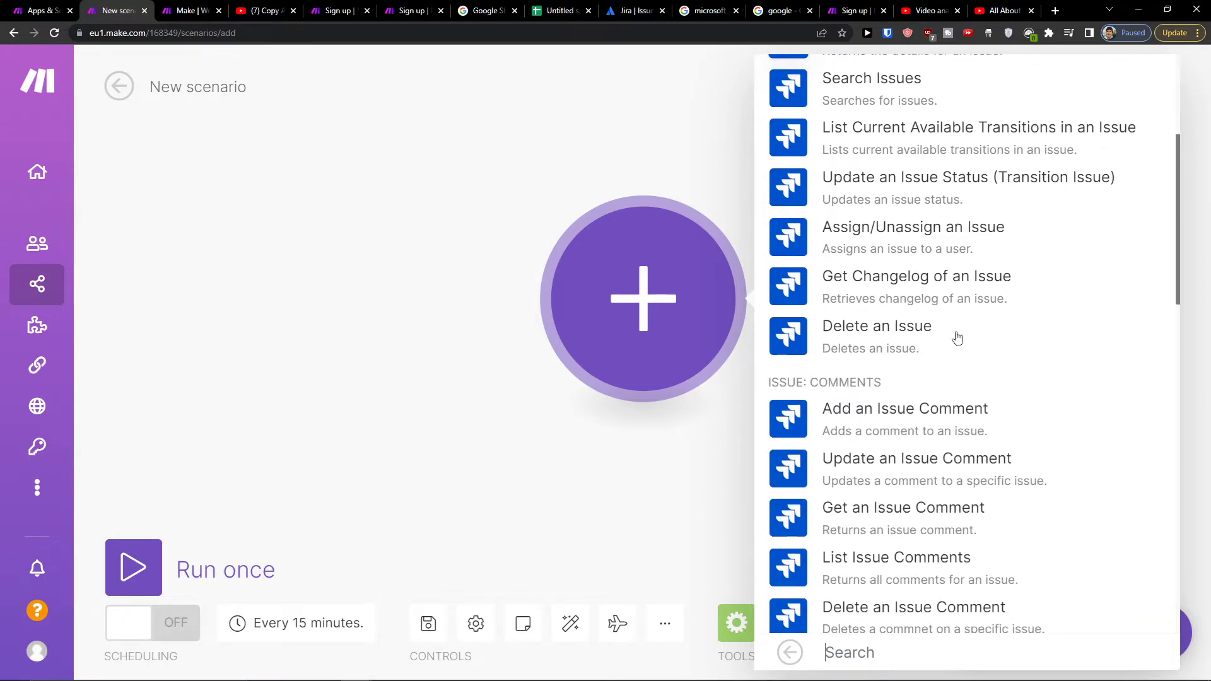
scroll("down", 3)
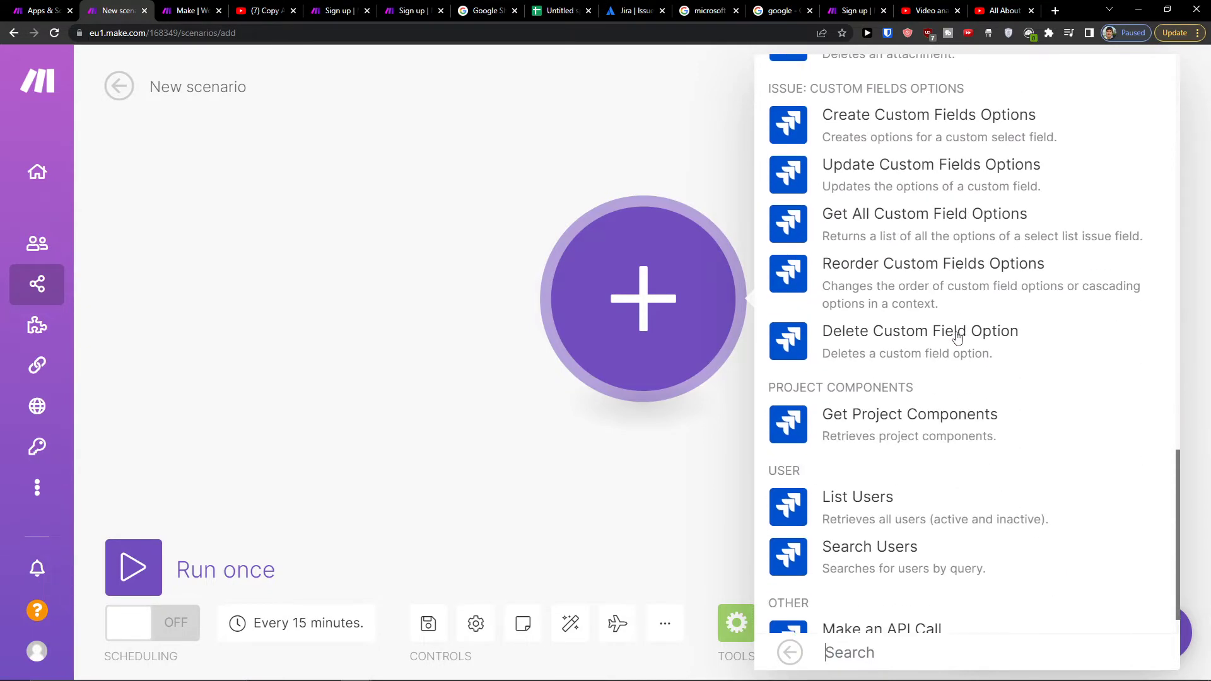
scroll("up", 3)
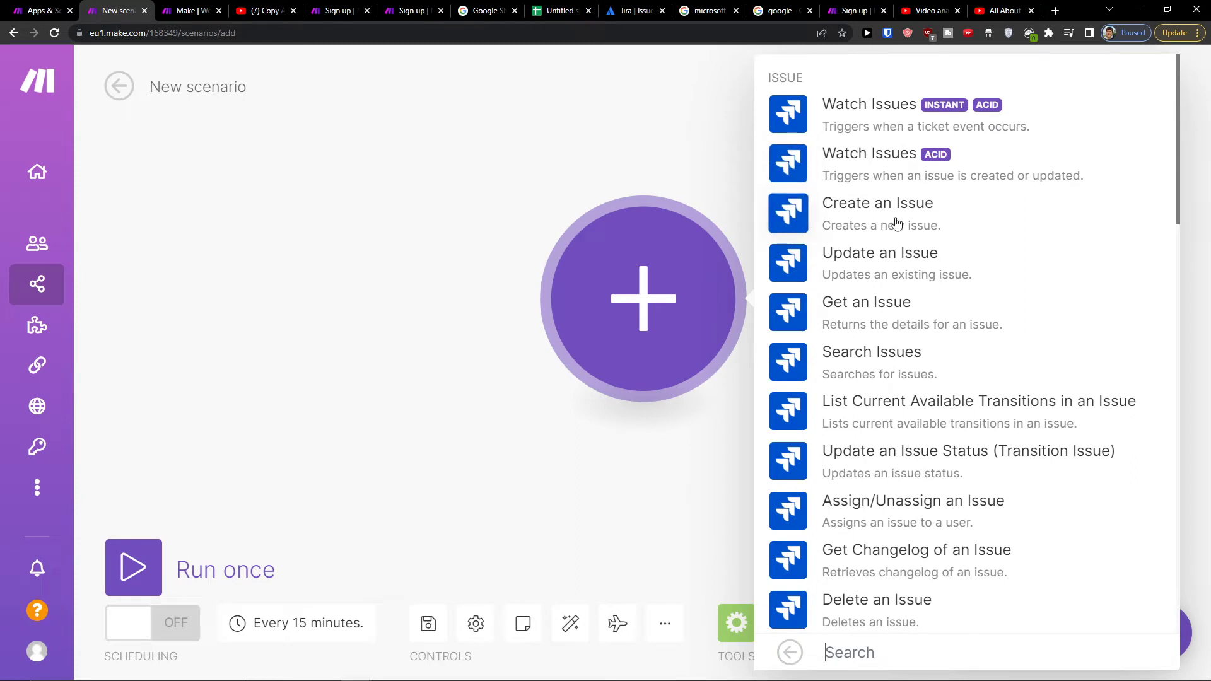
Step: Add Jira Create an Issue, start a connection, then close the connection setup unsaved
left_click(878, 202)
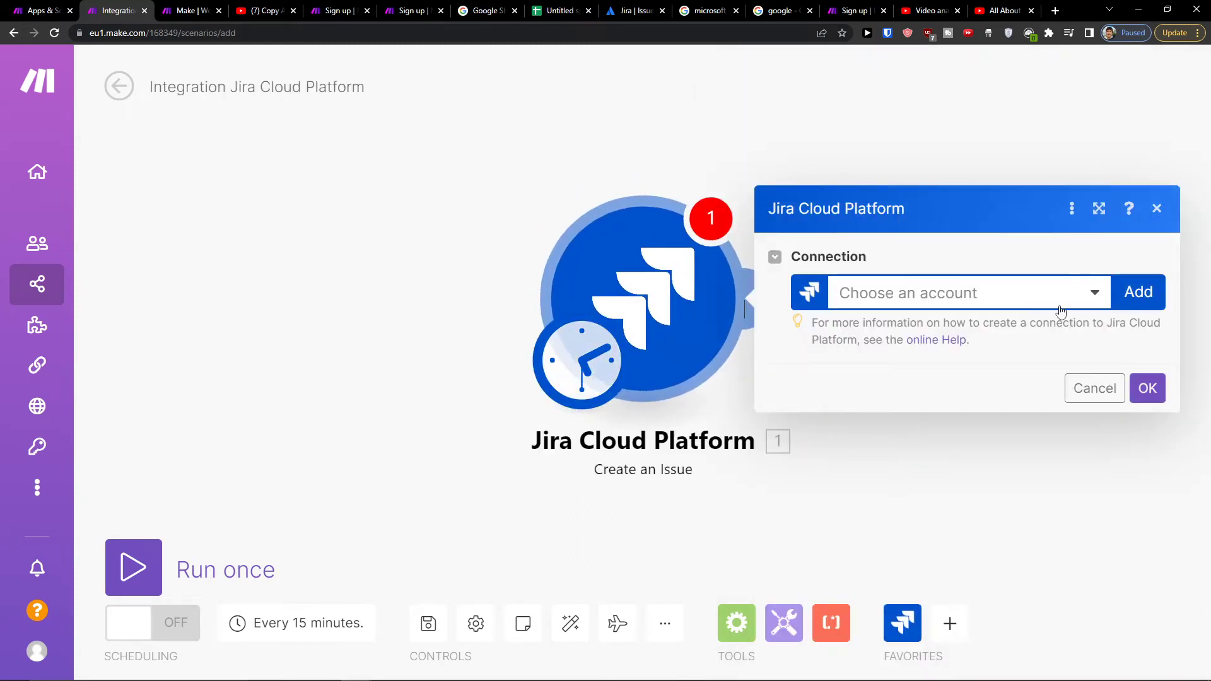
left_click(1138, 292)
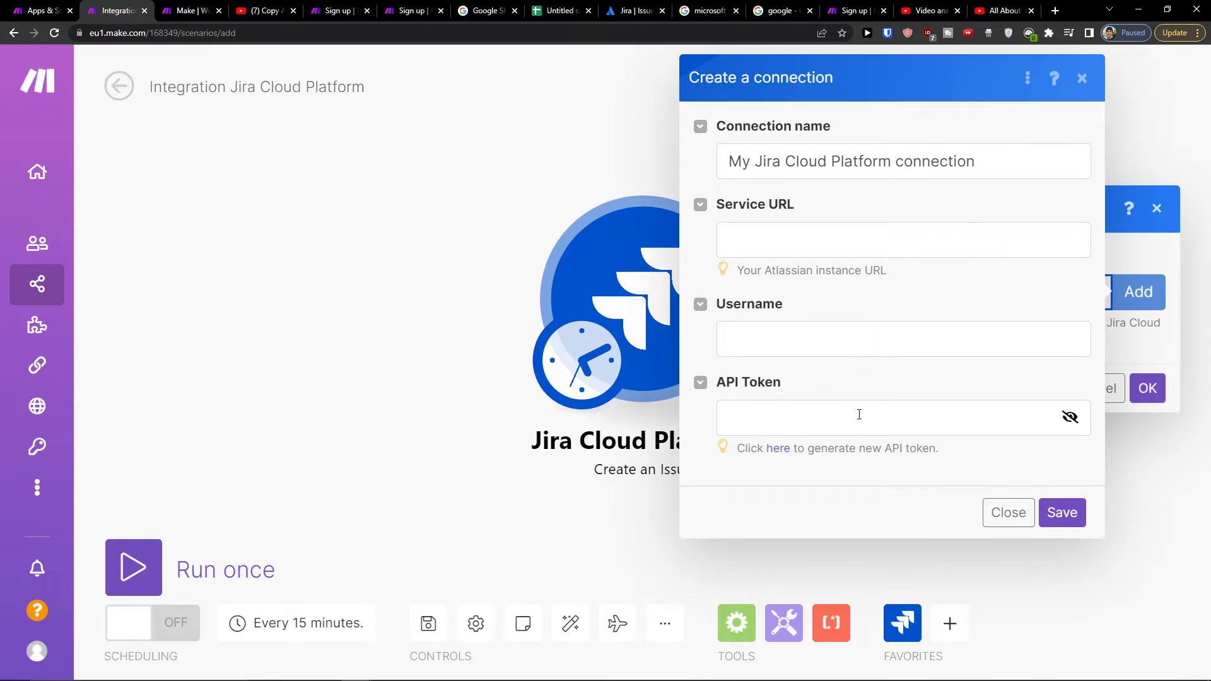
left_click(1061, 512)
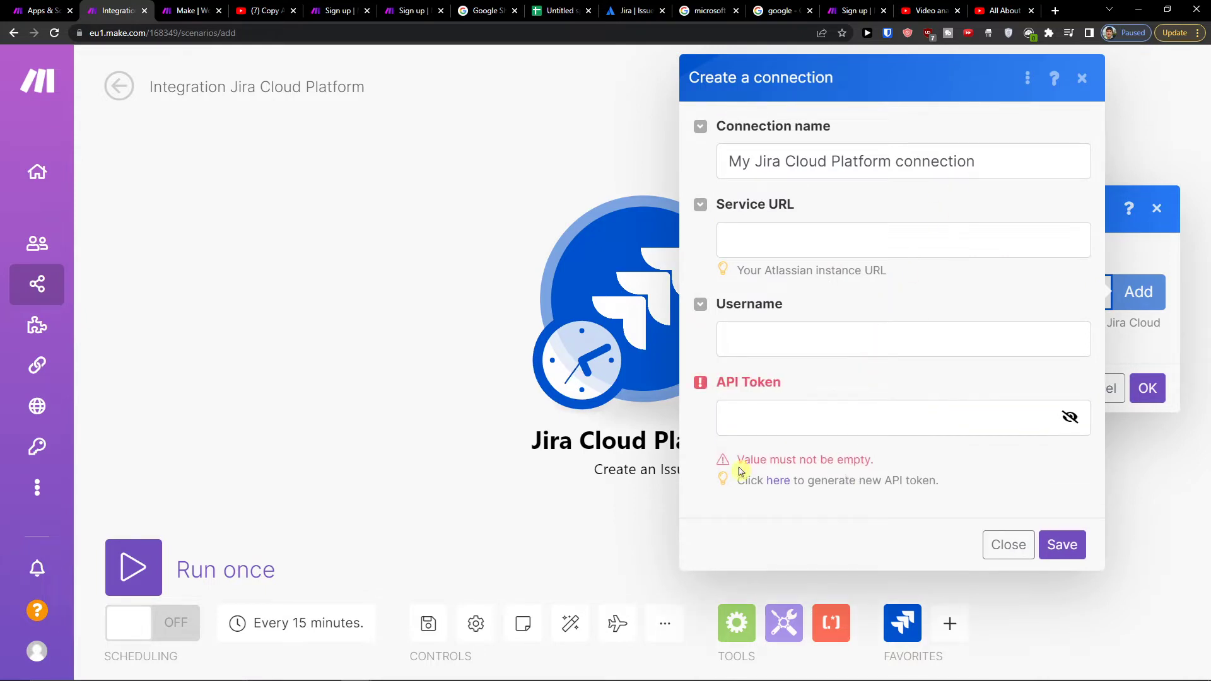
mouse_move(1085, 81)
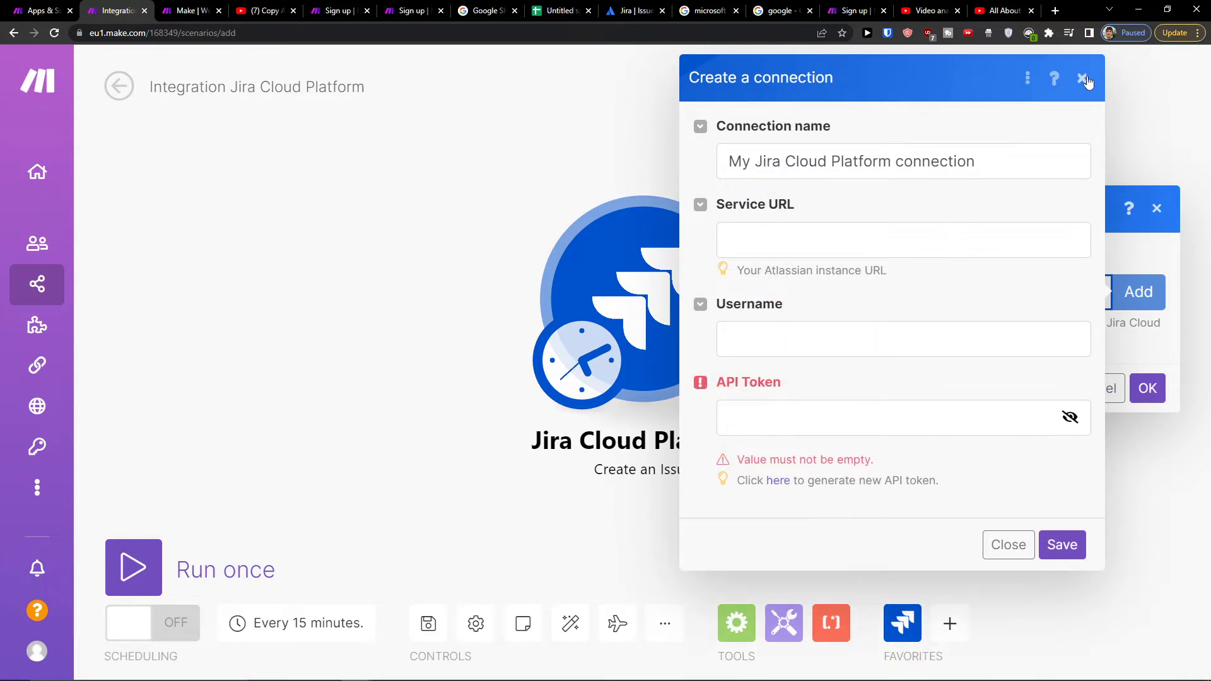
left_click(1086, 78)
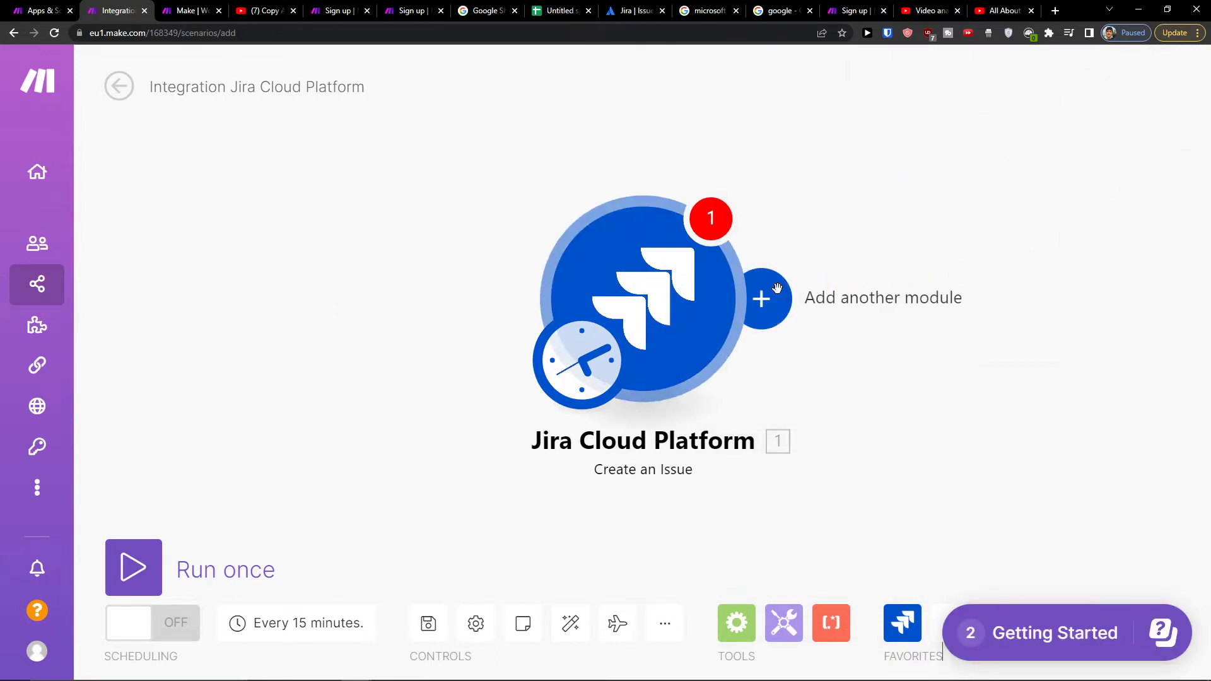
Step: Add a Google Sheets Add a Row module after the Jira module
left_click(764, 299)
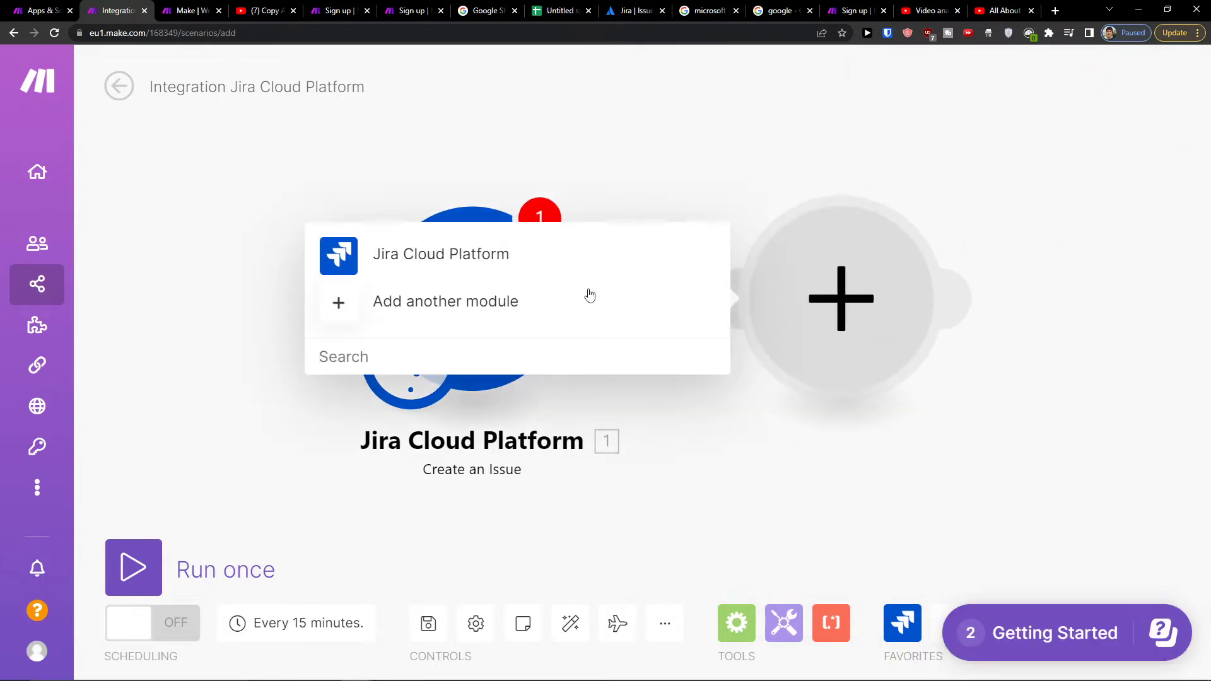
left_click(445, 302)
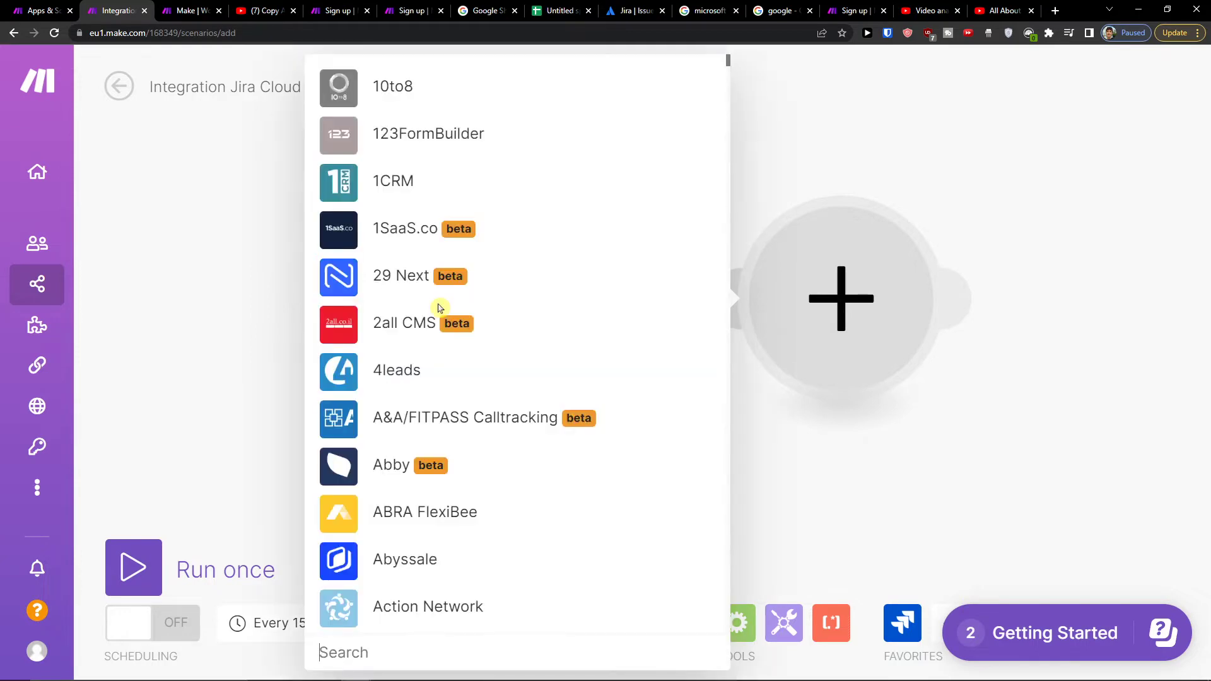
type("sheet")
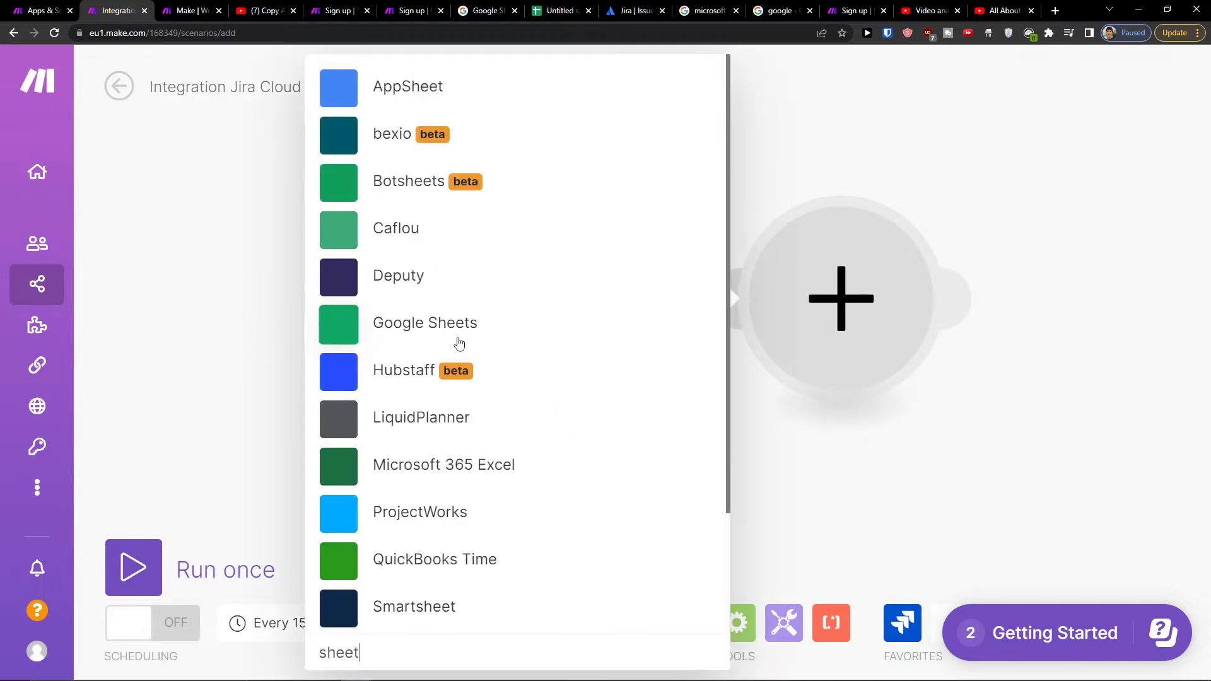
left_click(425, 322)
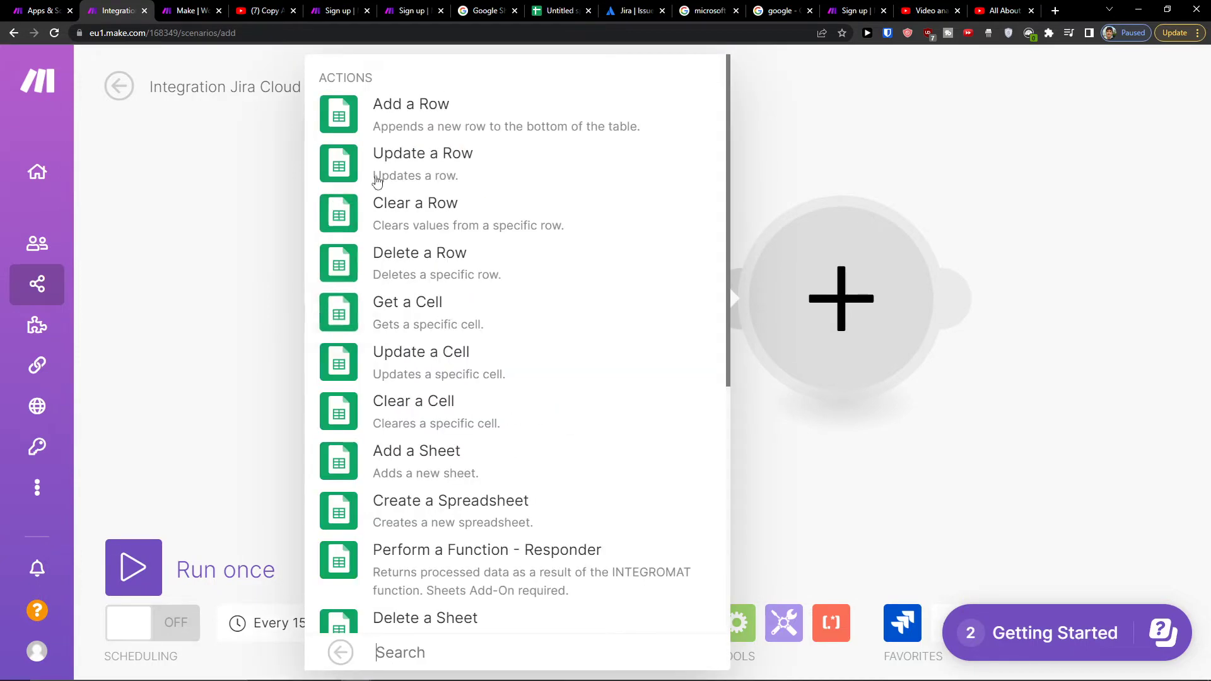
mouse_move(476, 152)
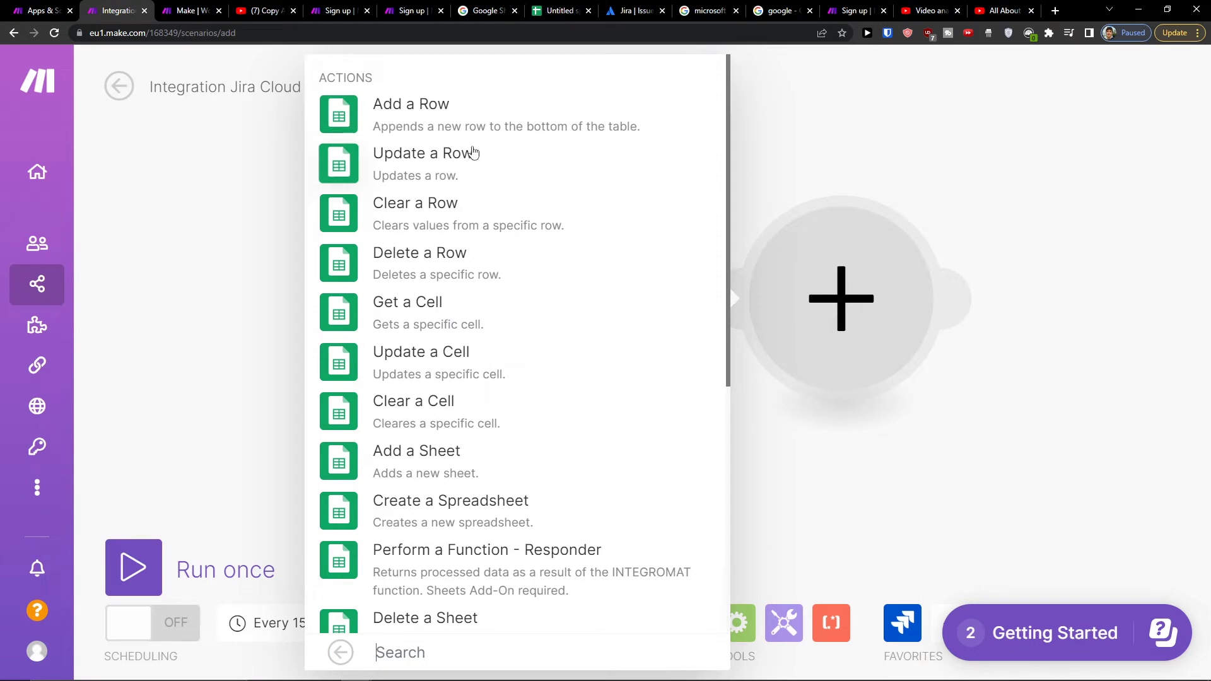
mouse_move(430, 301)
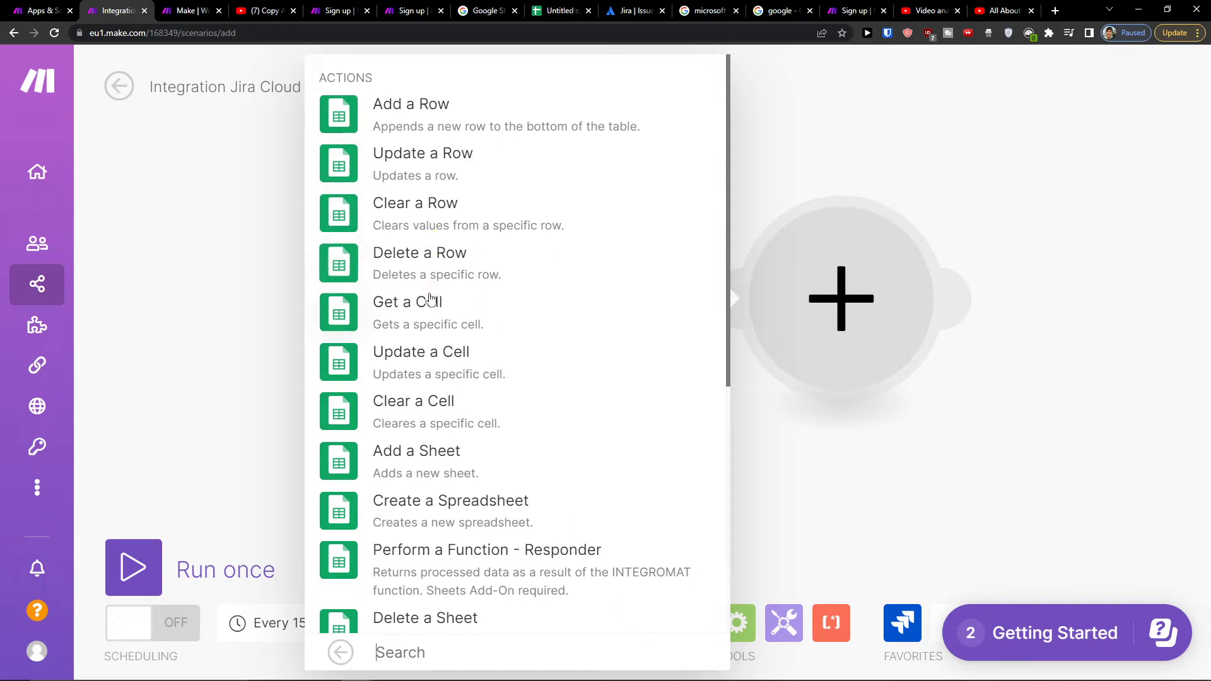
mouse_move(493, 116)
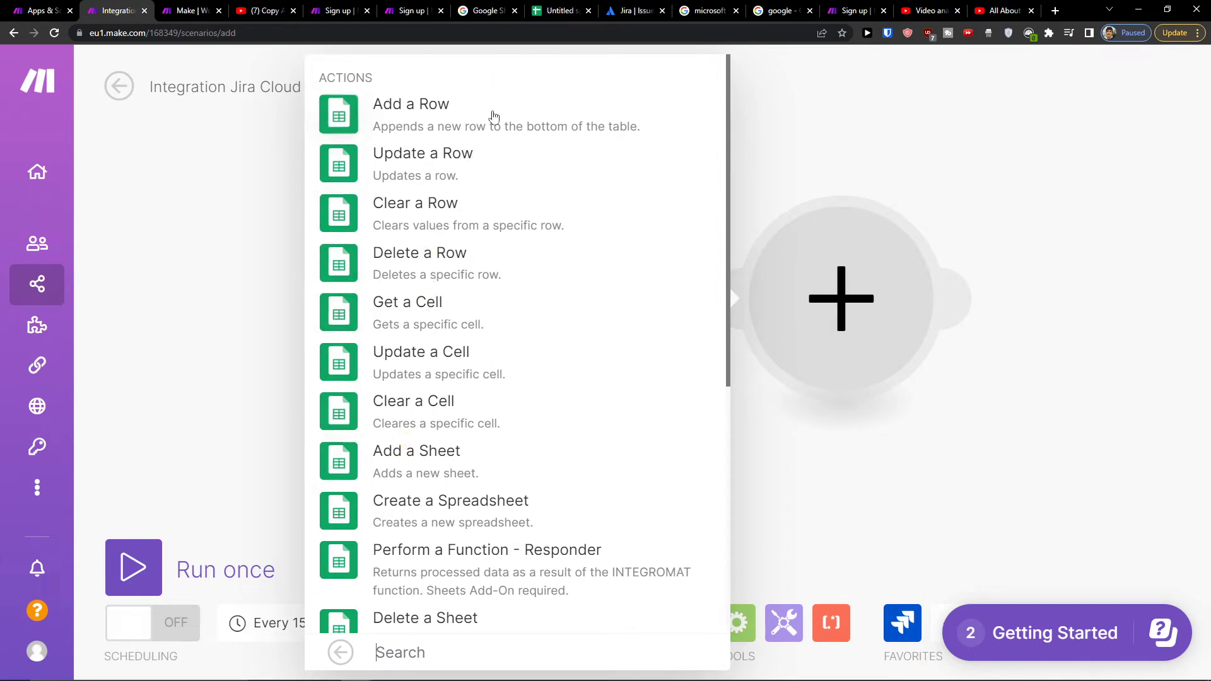
left_click(411, 114)
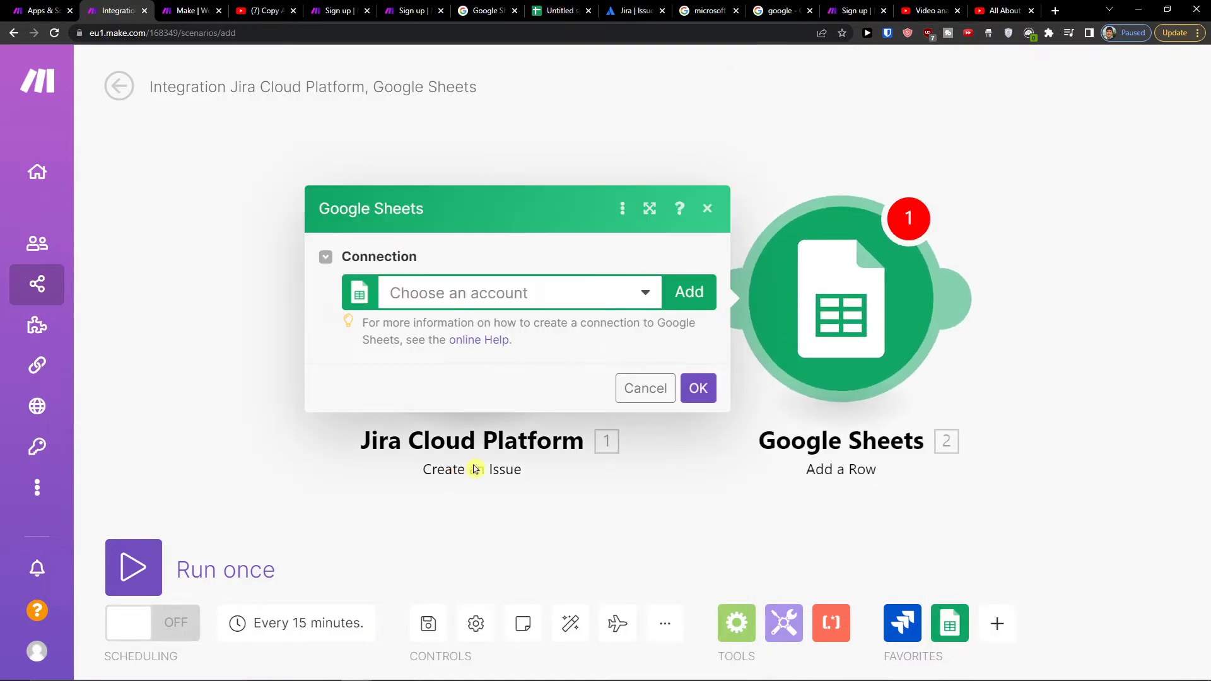
mouse_move(893, 490)
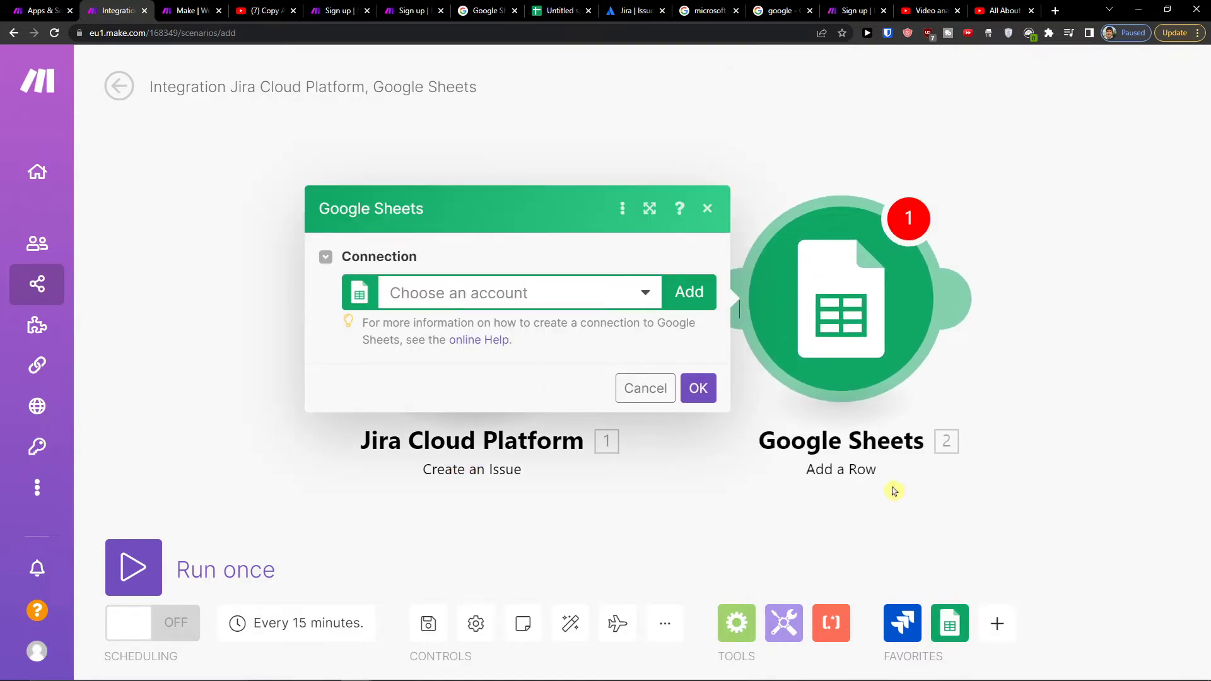
Step: Dismiss the Sheets connection popup and leave the run schedule at every 15 minutes
left_click(706, 208)
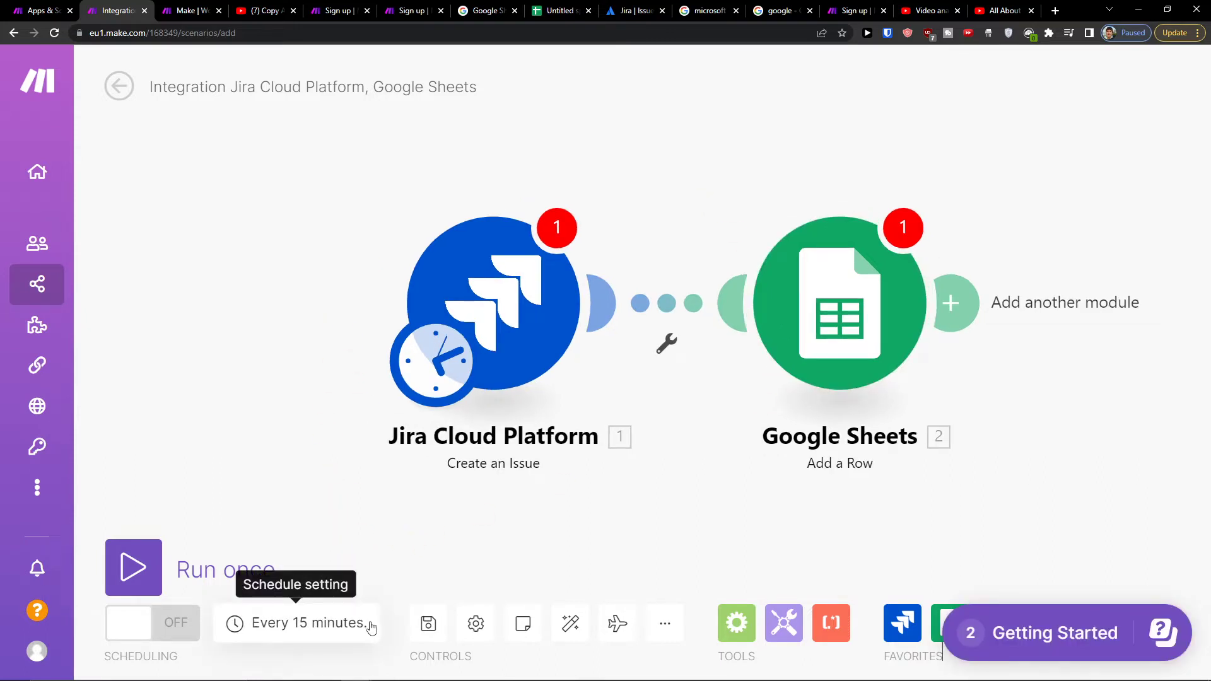
left_click(296, 622)
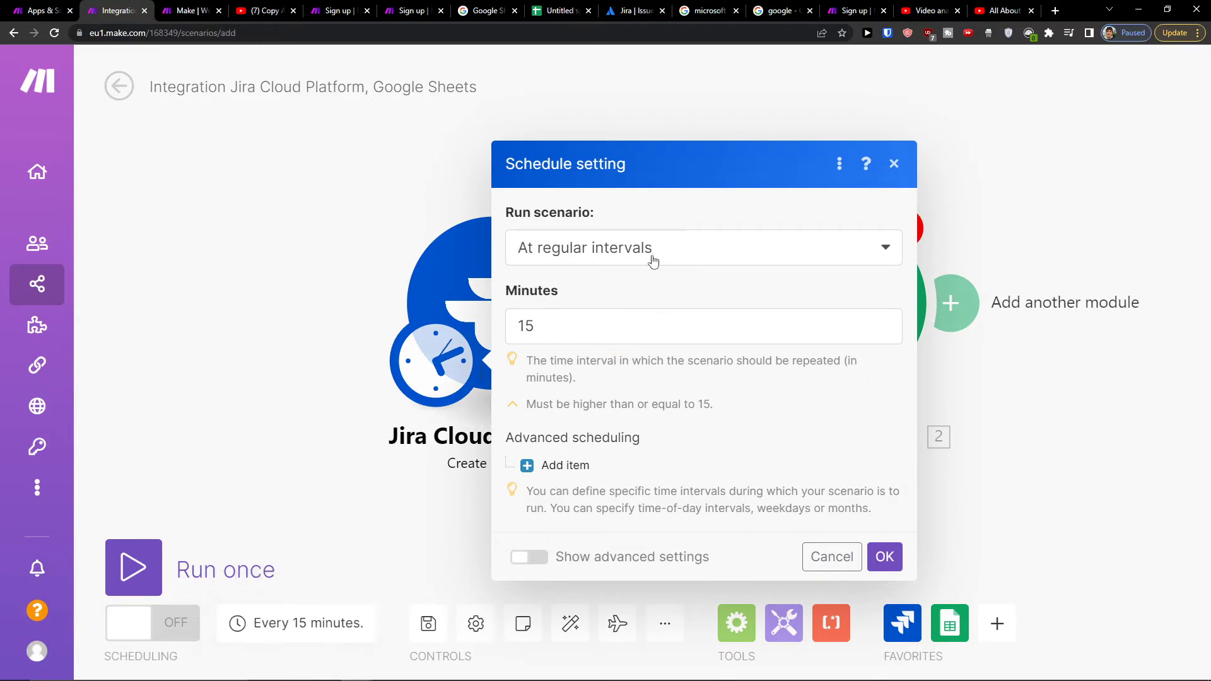
left_click(702, 248)
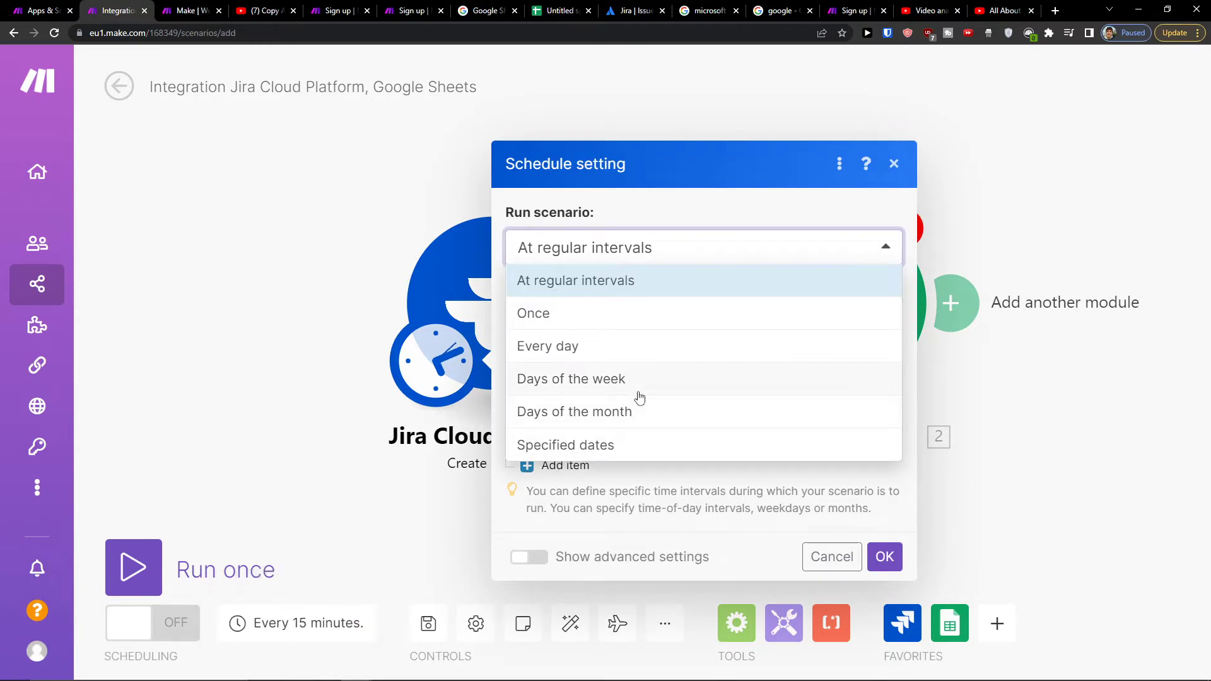
left_click(894, 164)
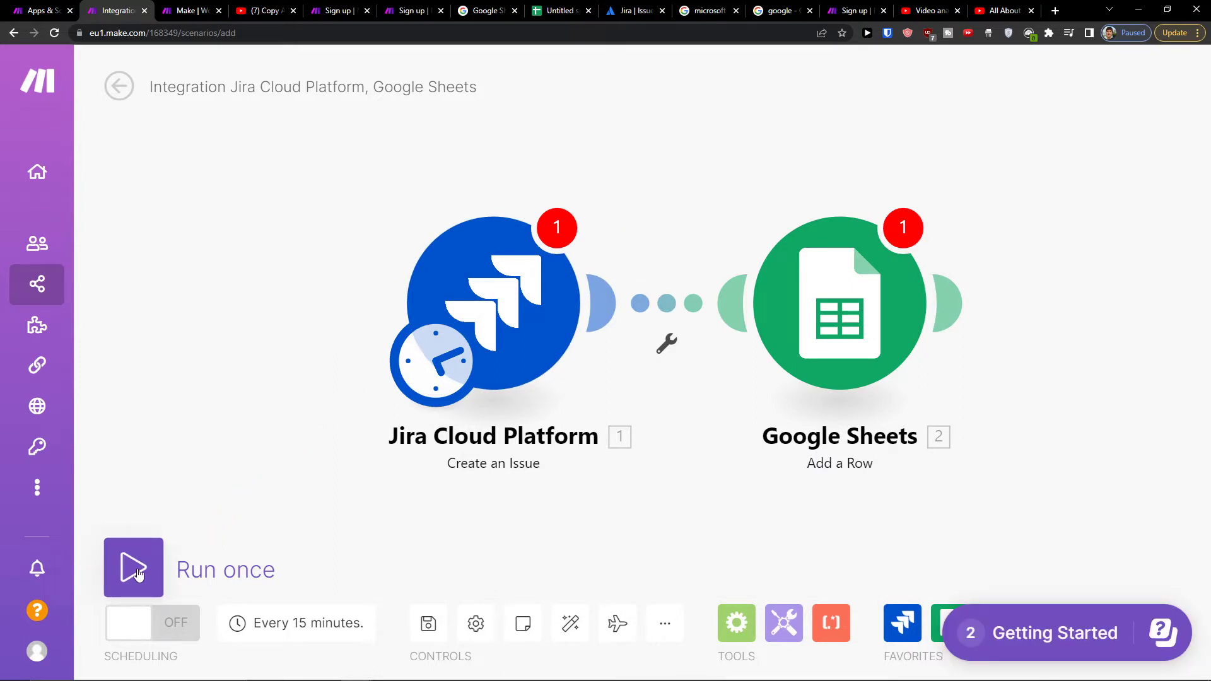
mouse_move(408, 632)
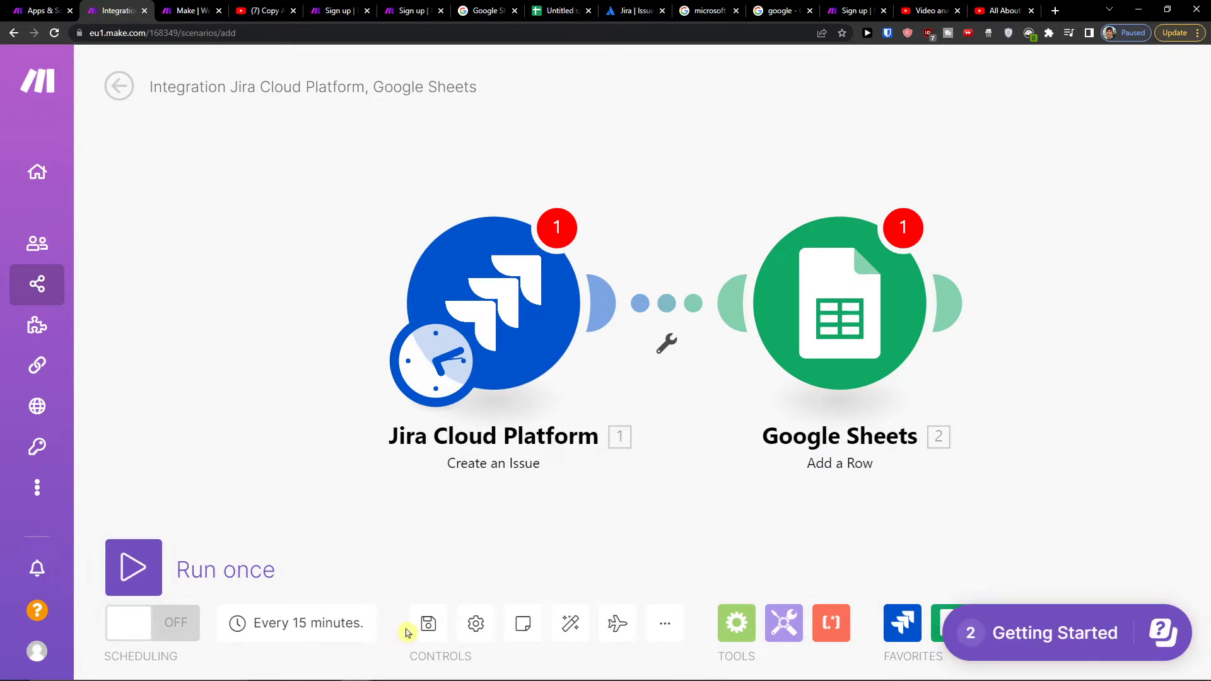
mouse_move(476, 623)
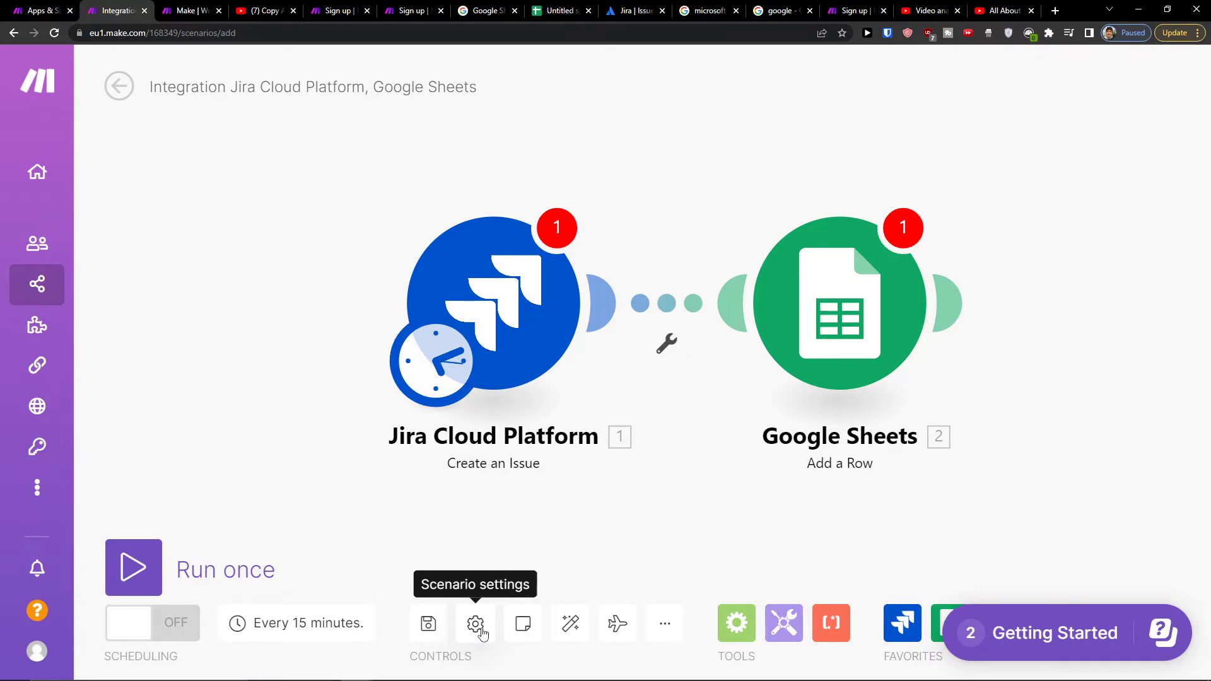
Step: Review scenario settings unchanged, then attempt Save, surfacing empty-value warnings
left_click(475, 623)
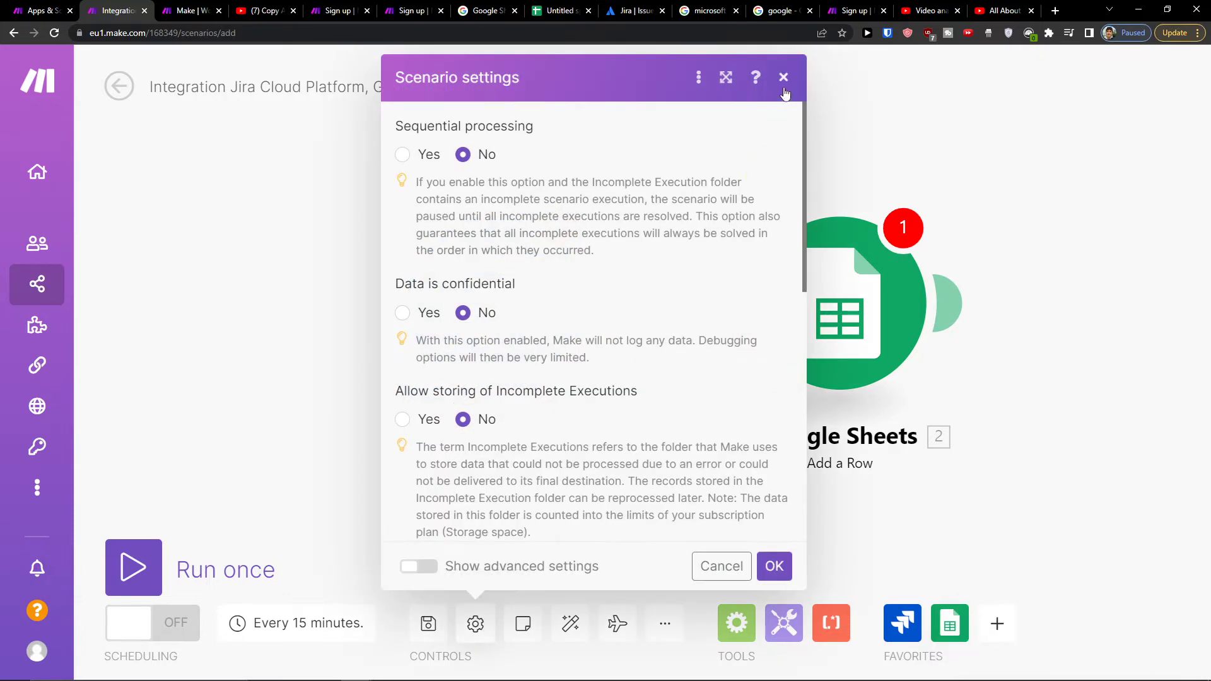
left_click(782, 77)
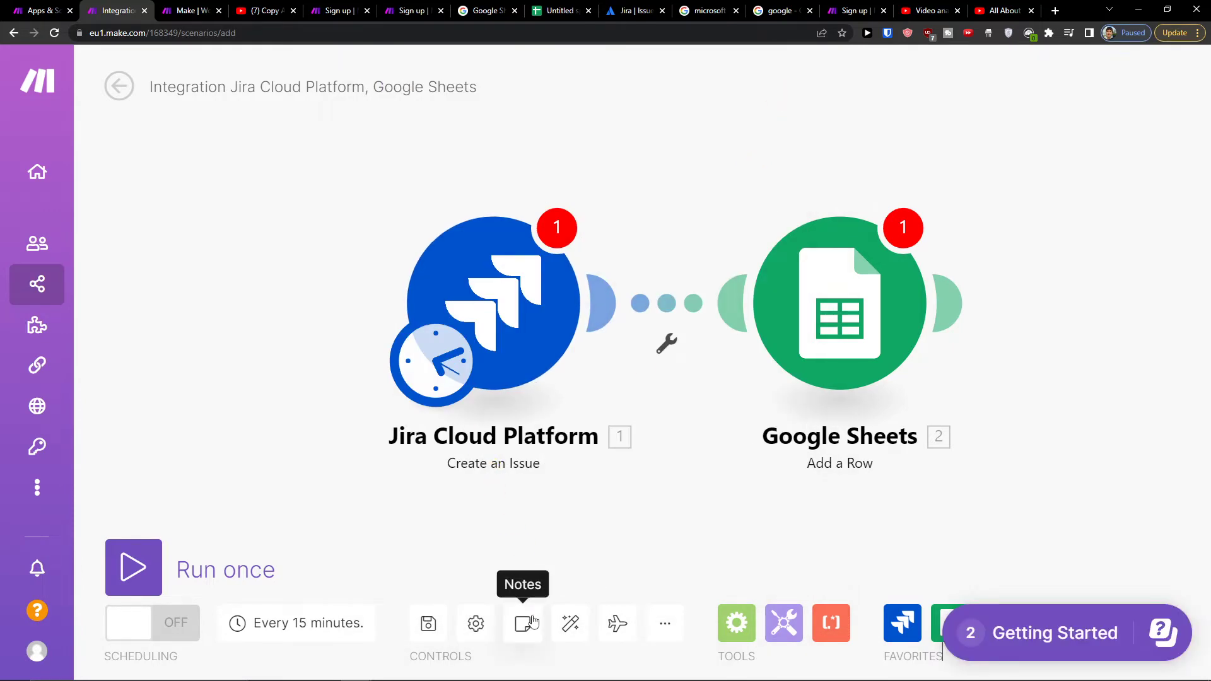
mouse_move(617, 624)
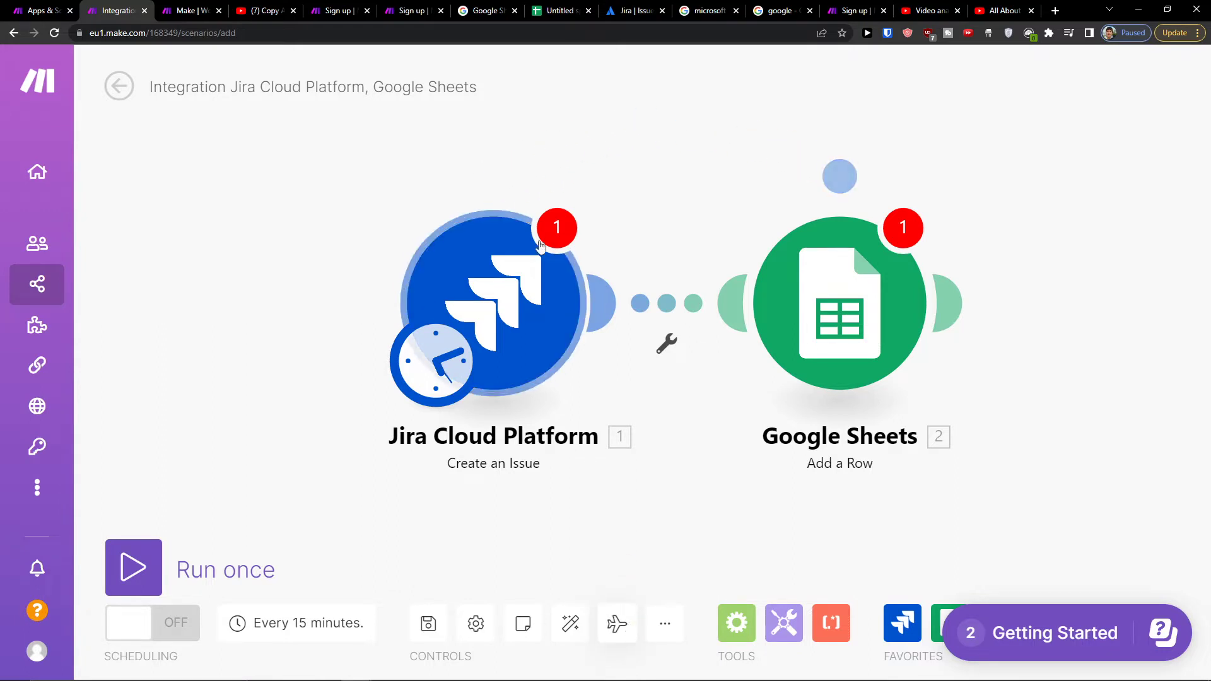
left_click(664, 623)
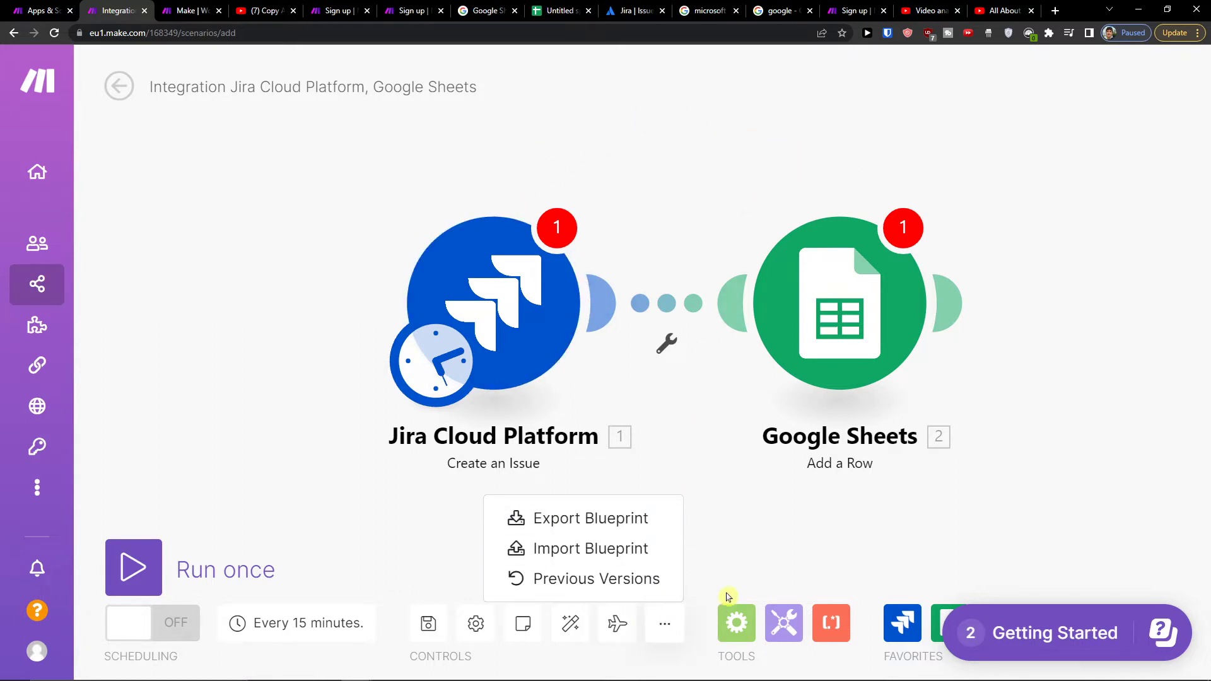
mouse_move(830, 623)
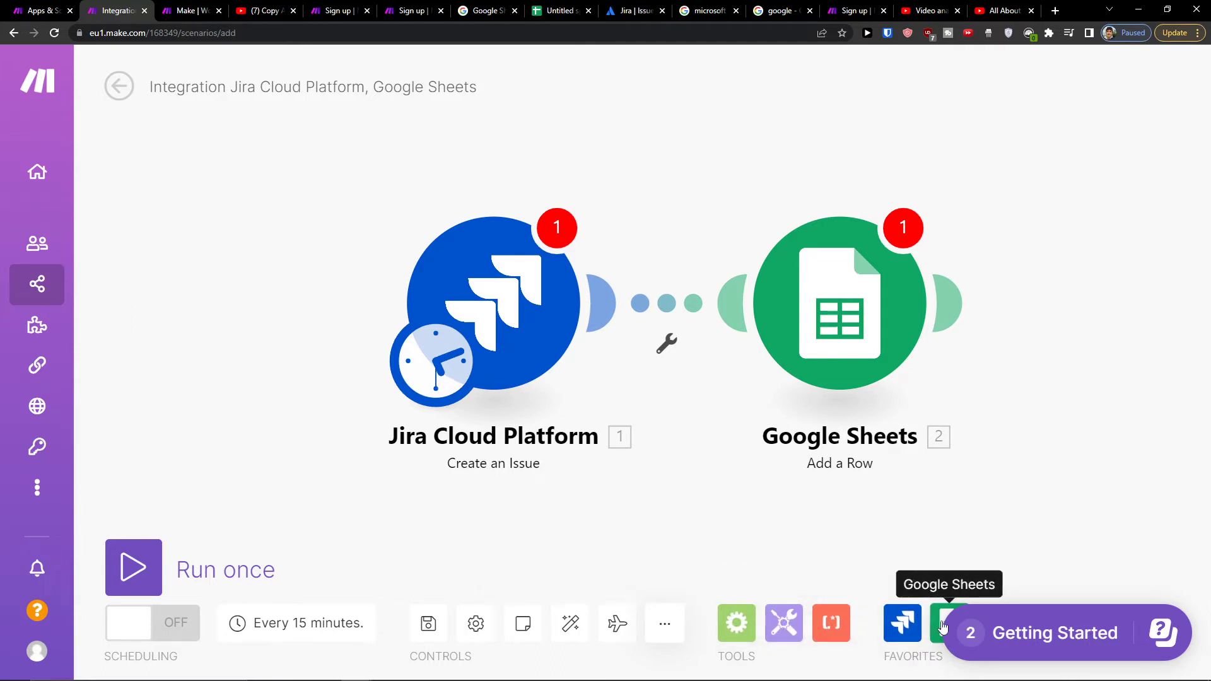
left_click(735, 623)
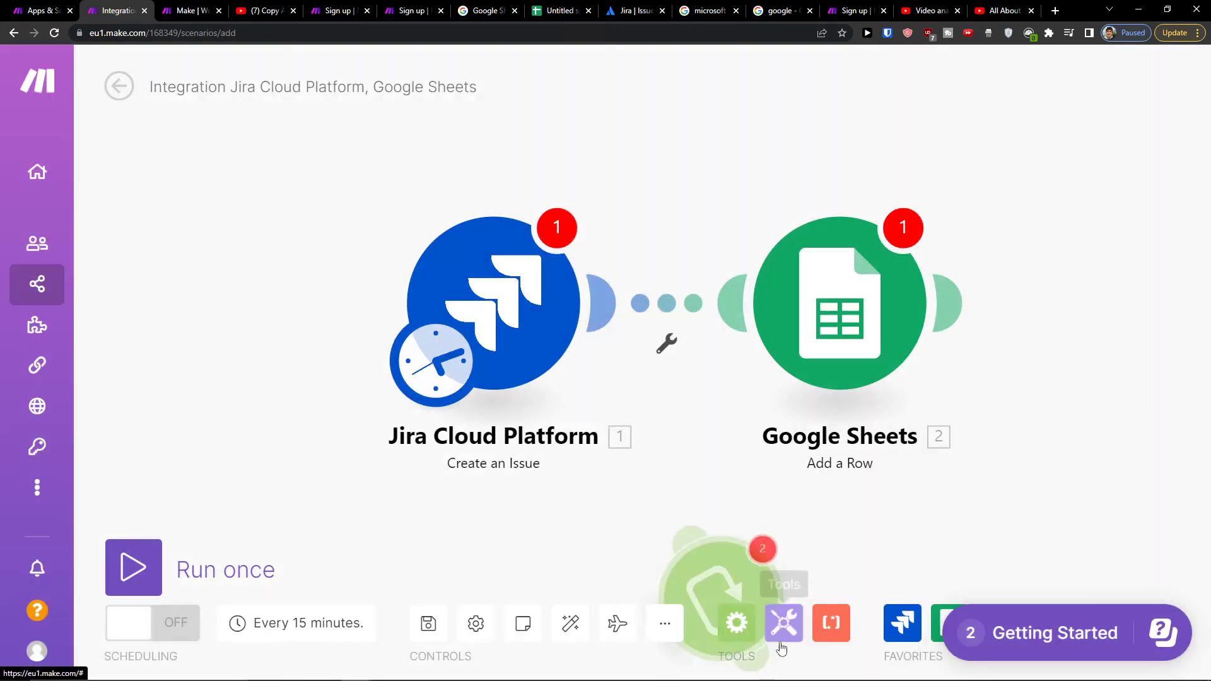
left_click(735, 622)
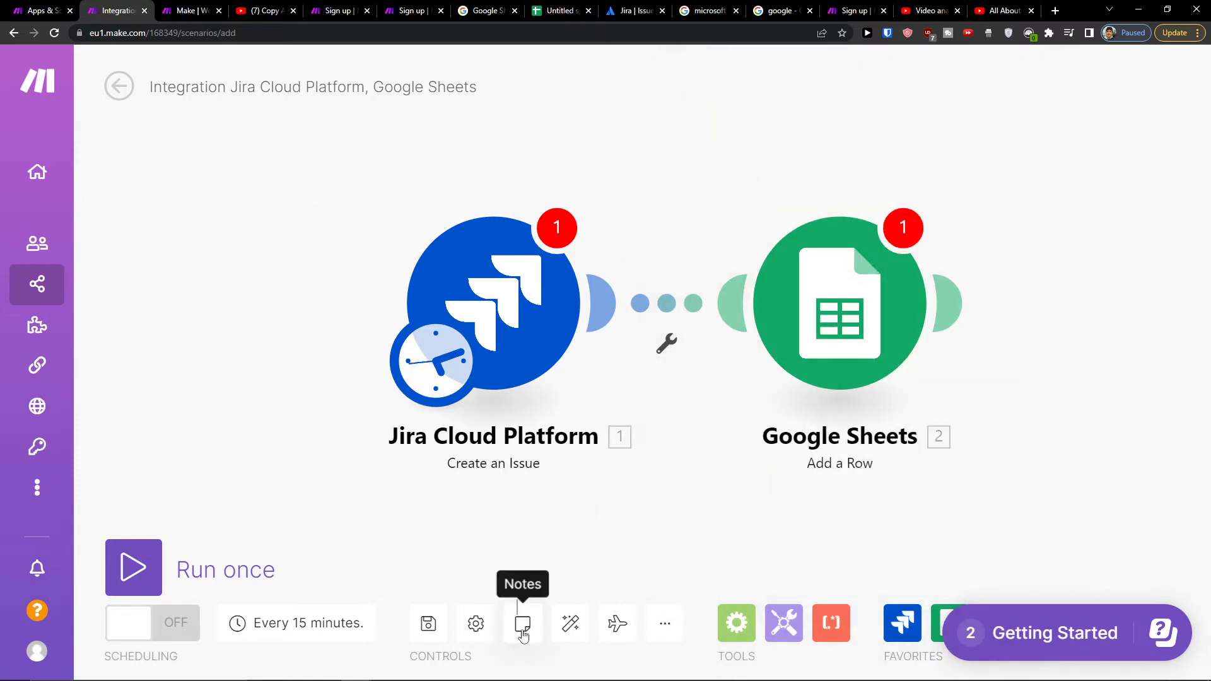
mouse_move(285, 494)
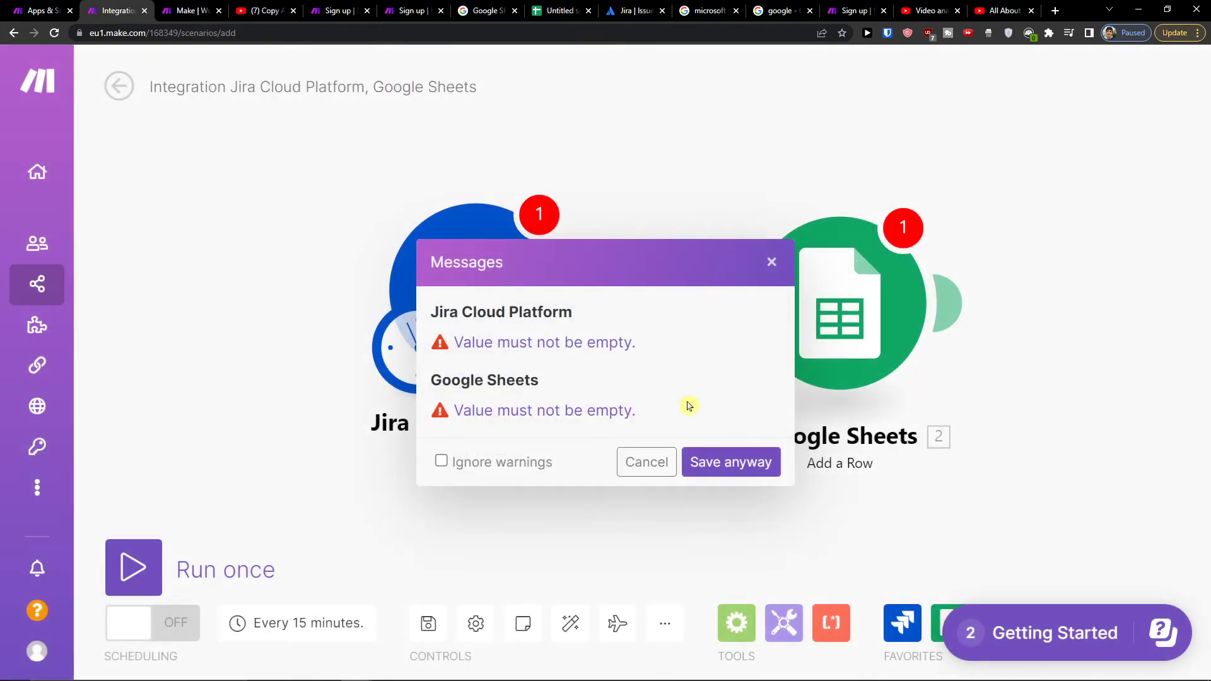
Step: Save the Jira-to-Google Sheets scenario and go to the public Templates page
left_click(646, 462)
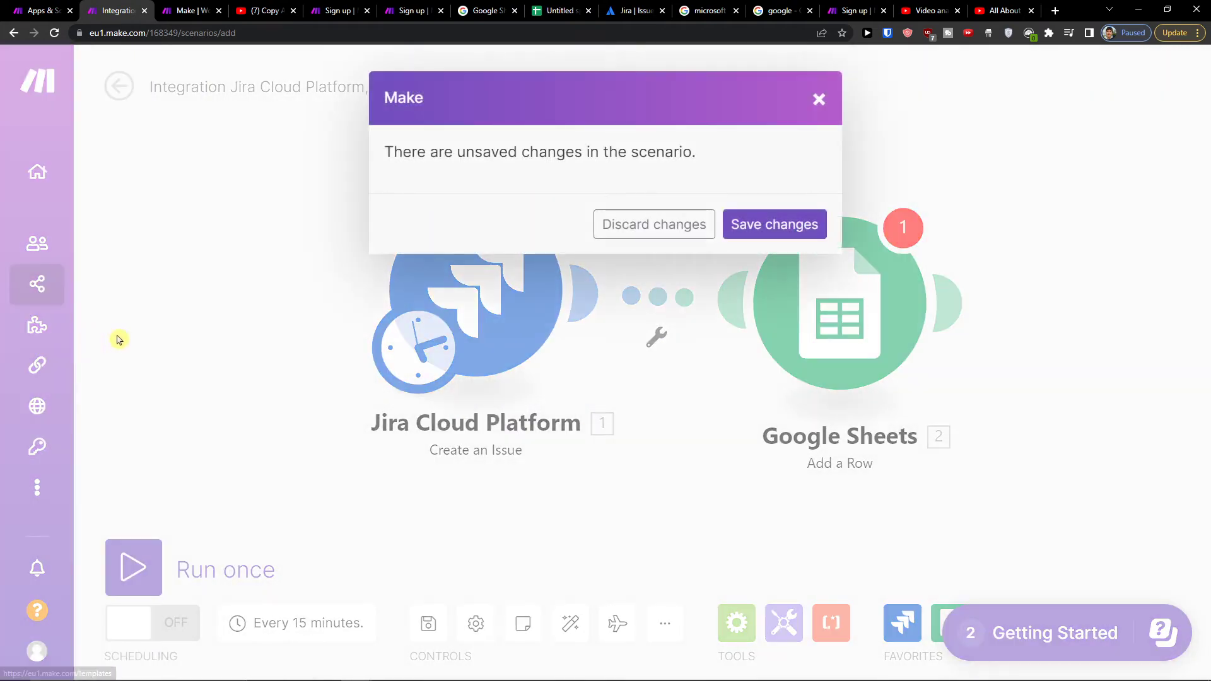
left_click(774, 224)
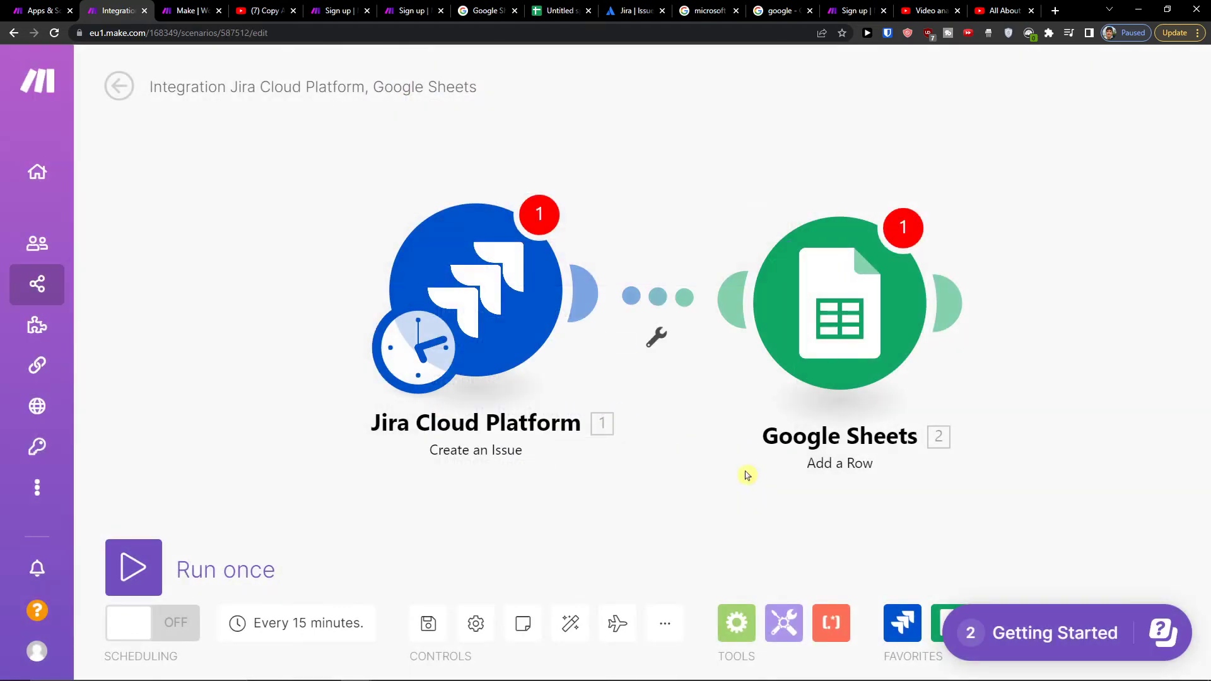
left_click(119, 86)
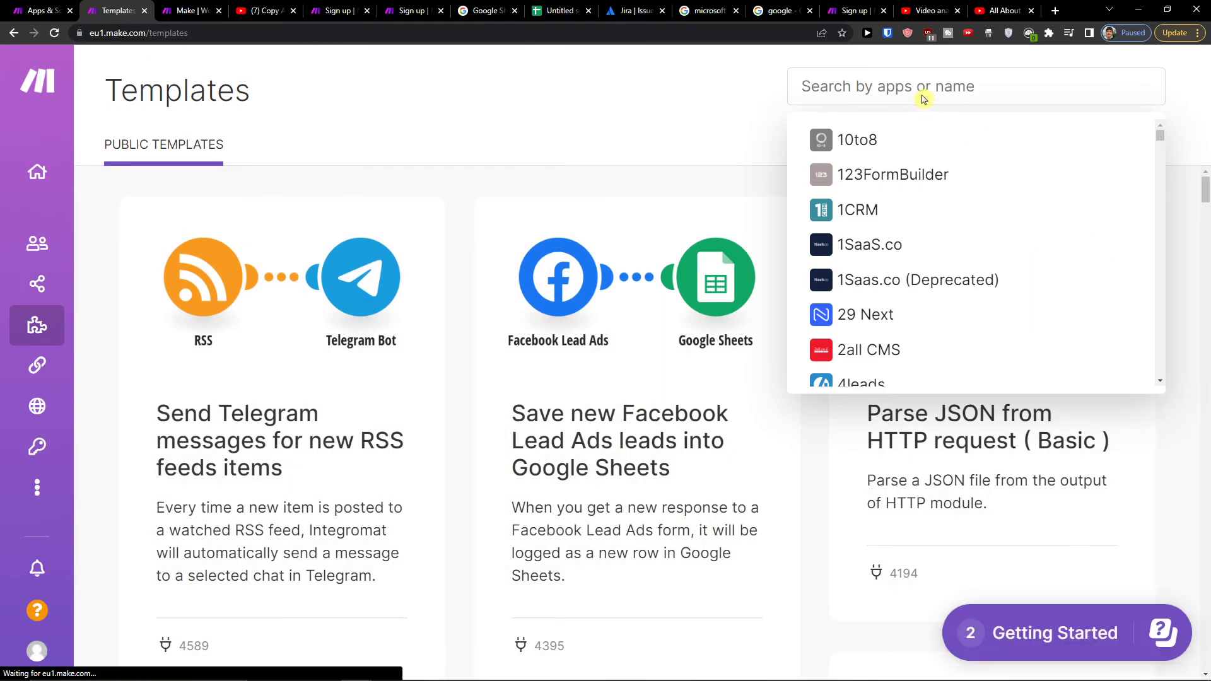
Step: Filter templates to Jira Cloud Platform only, discarding extra Jira Service Desk and deprecated filters
type("jir")
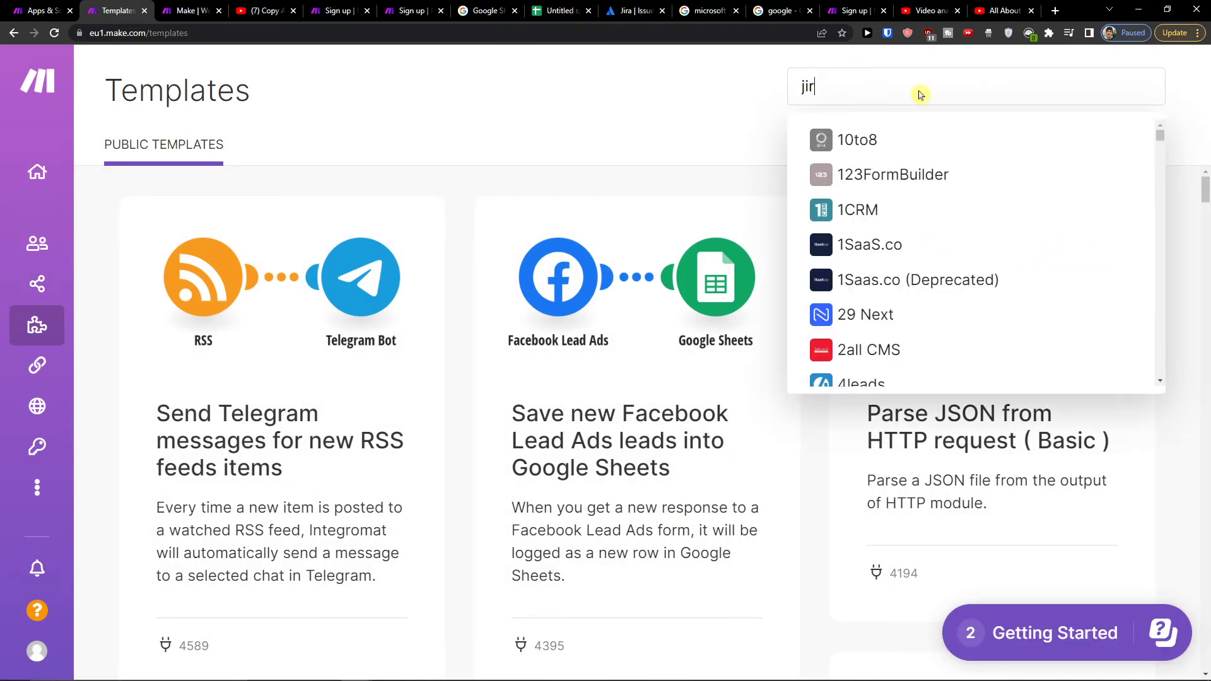
type("a")
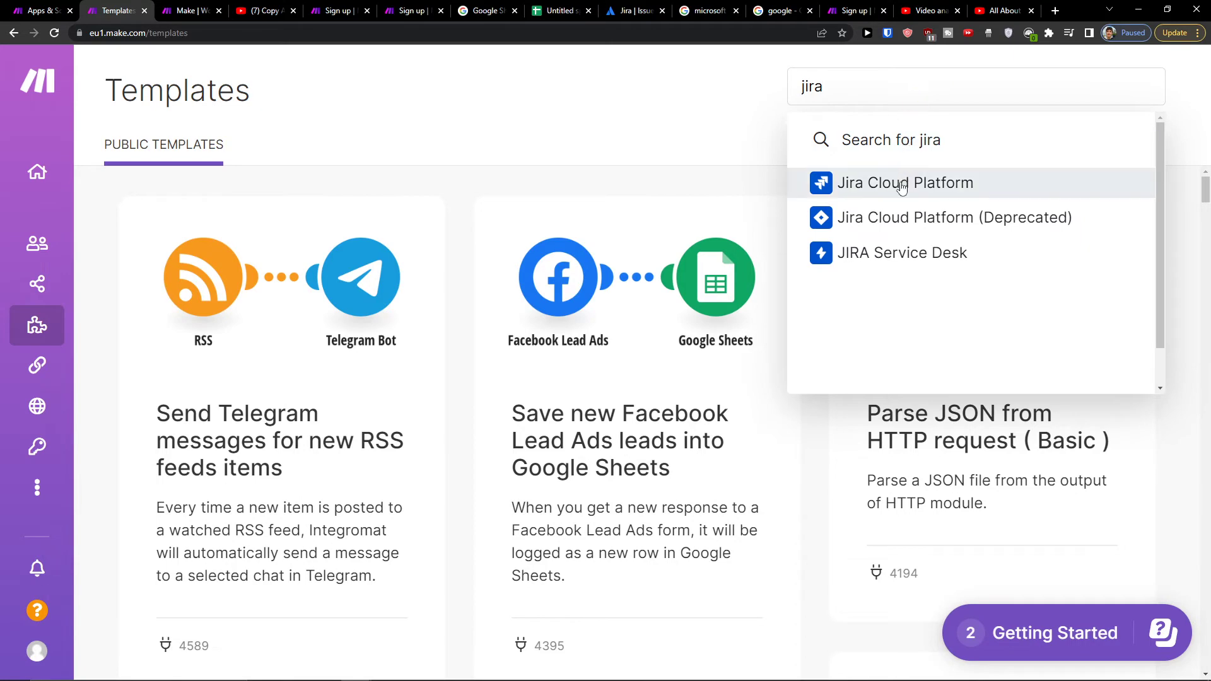
left_click(905, 182)
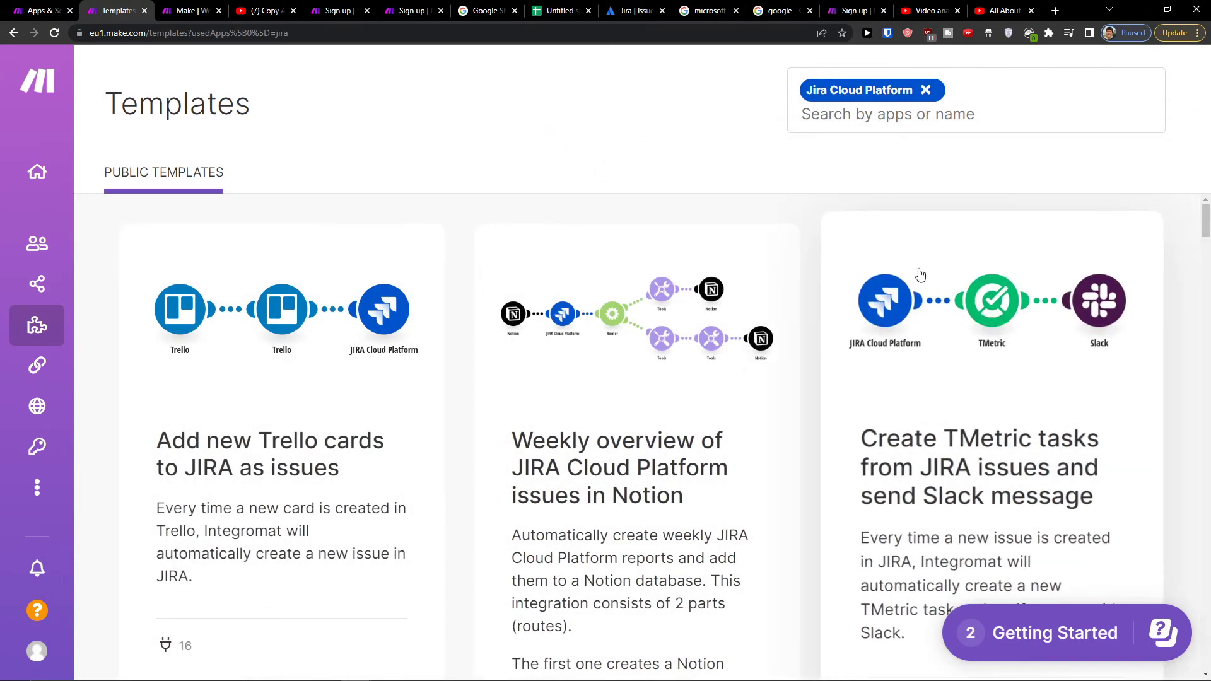
scroll("down", 3)
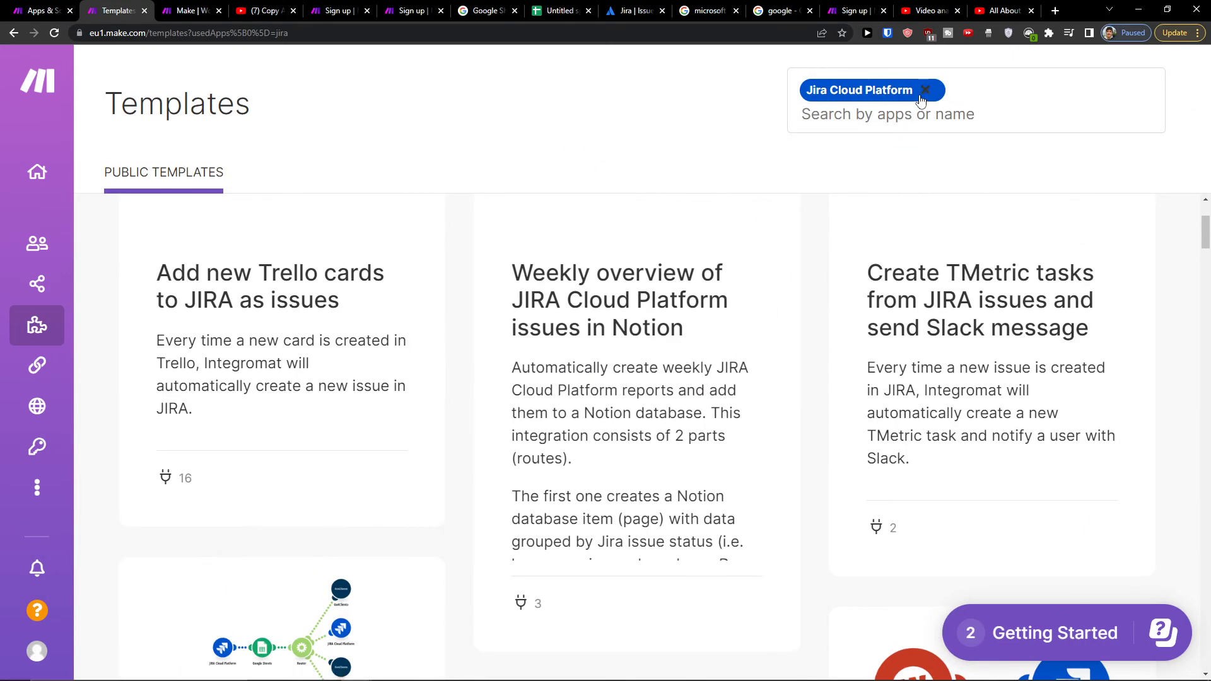
type("jira")
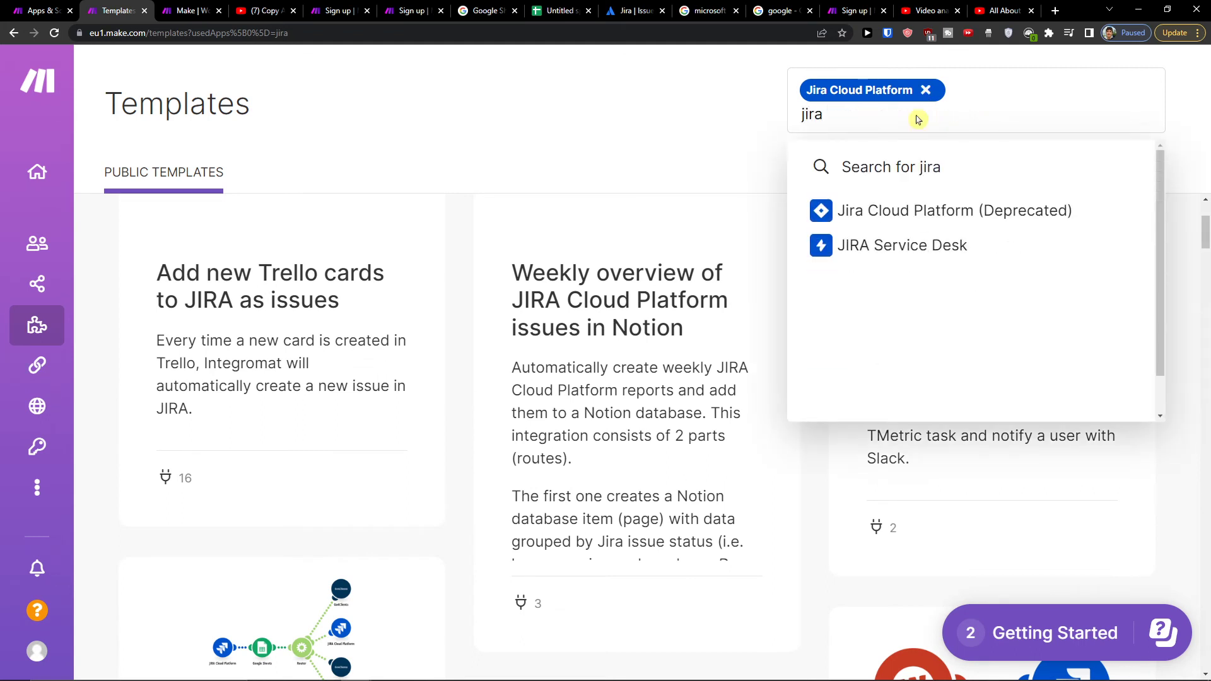
left_click(901, 244)
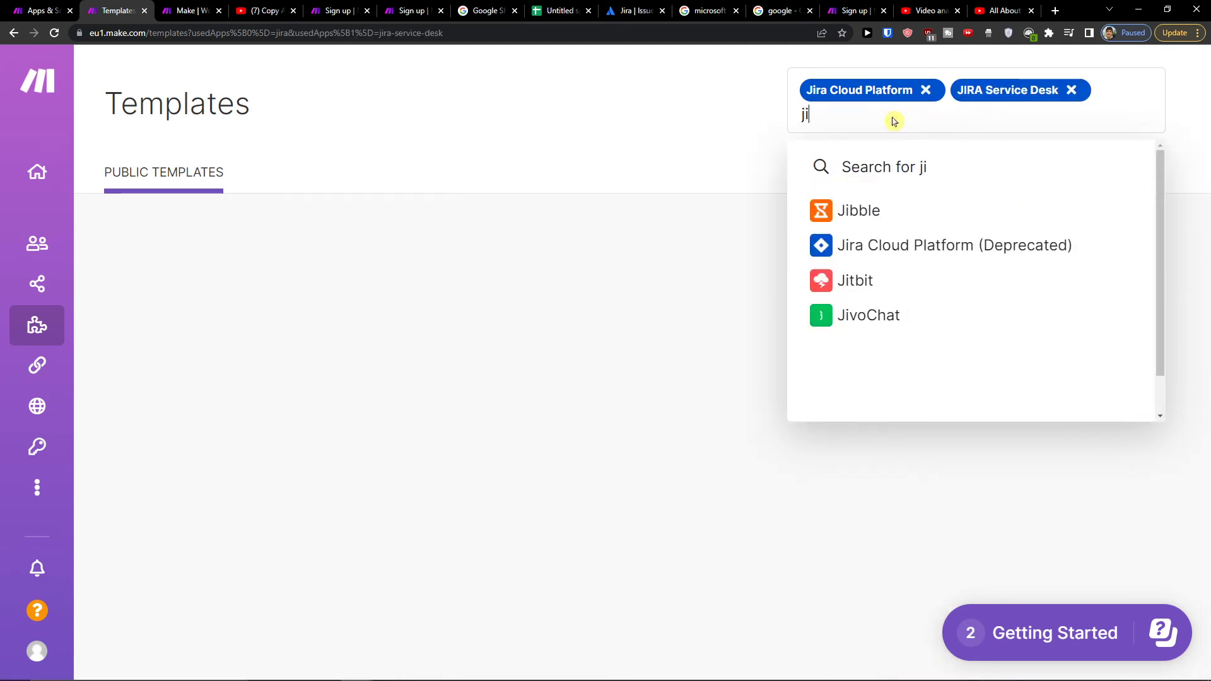
left_click(940, 245)
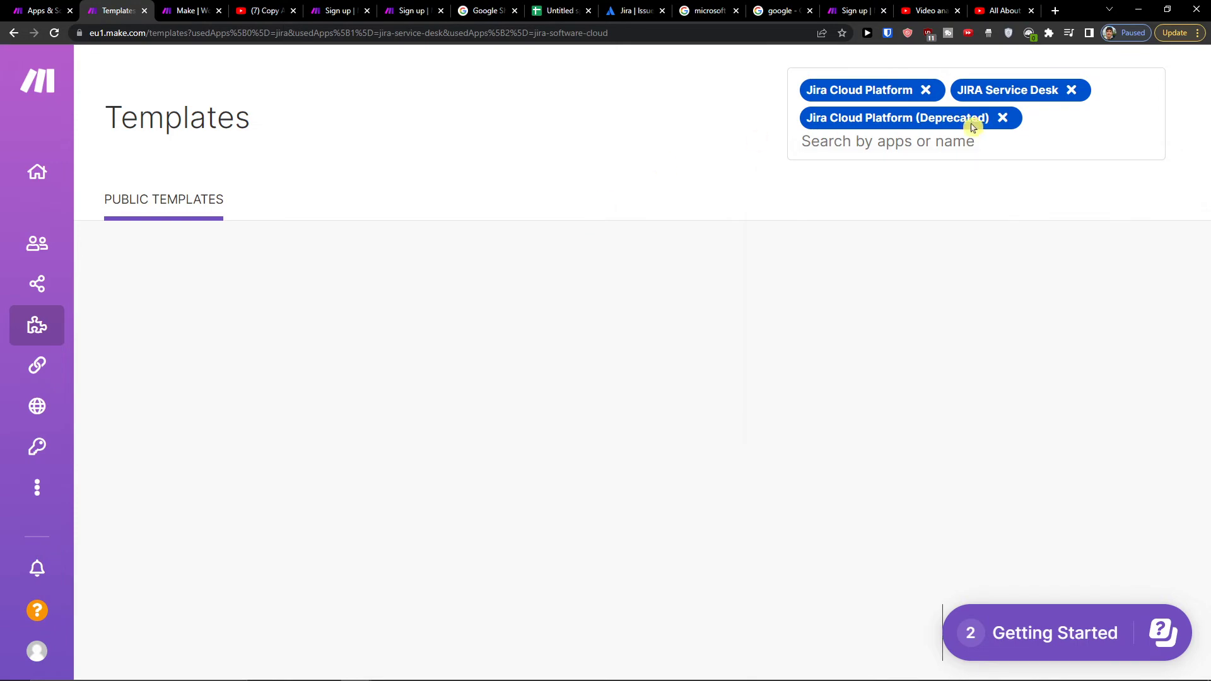
left_click(924, 89)
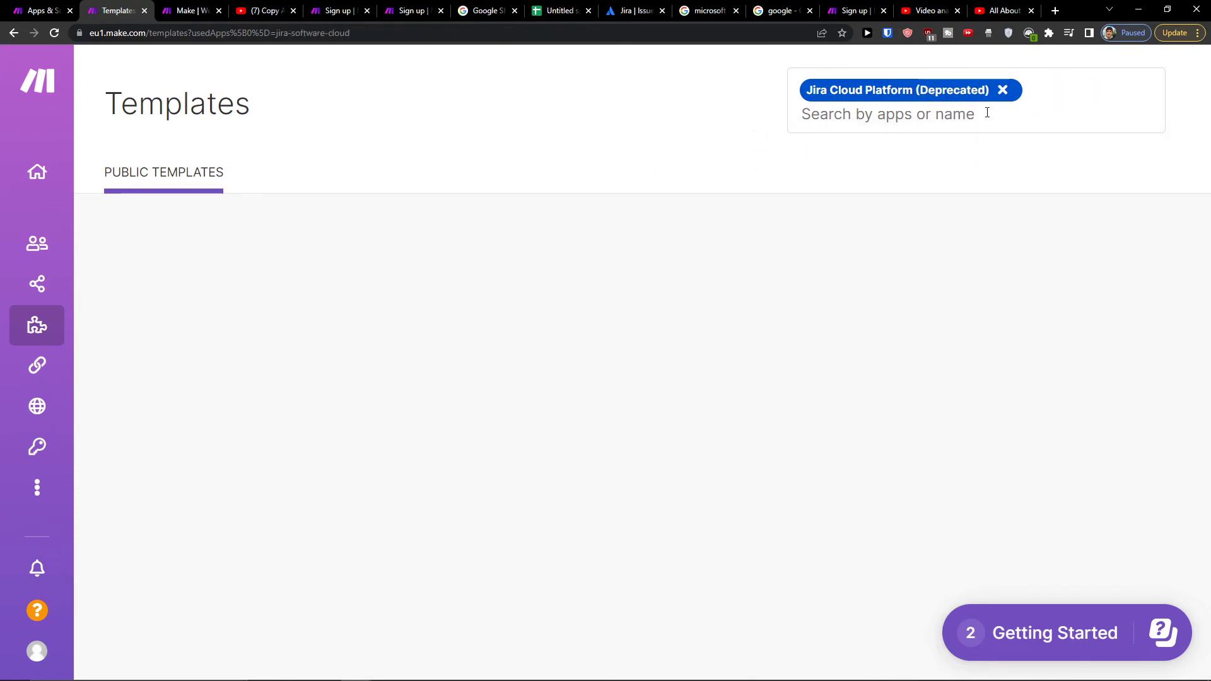
left_click(1003, 89)
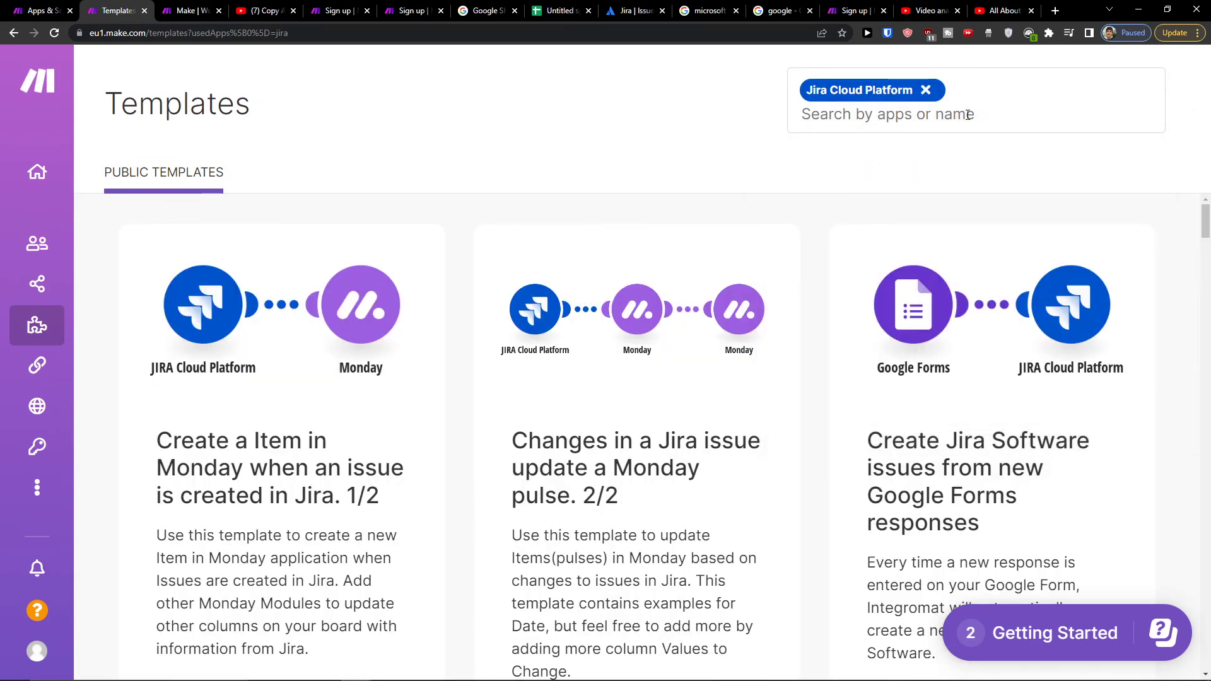
Step: Try a monday.com template filter, remove it, and search 'monday' again
left_click(888, 114)
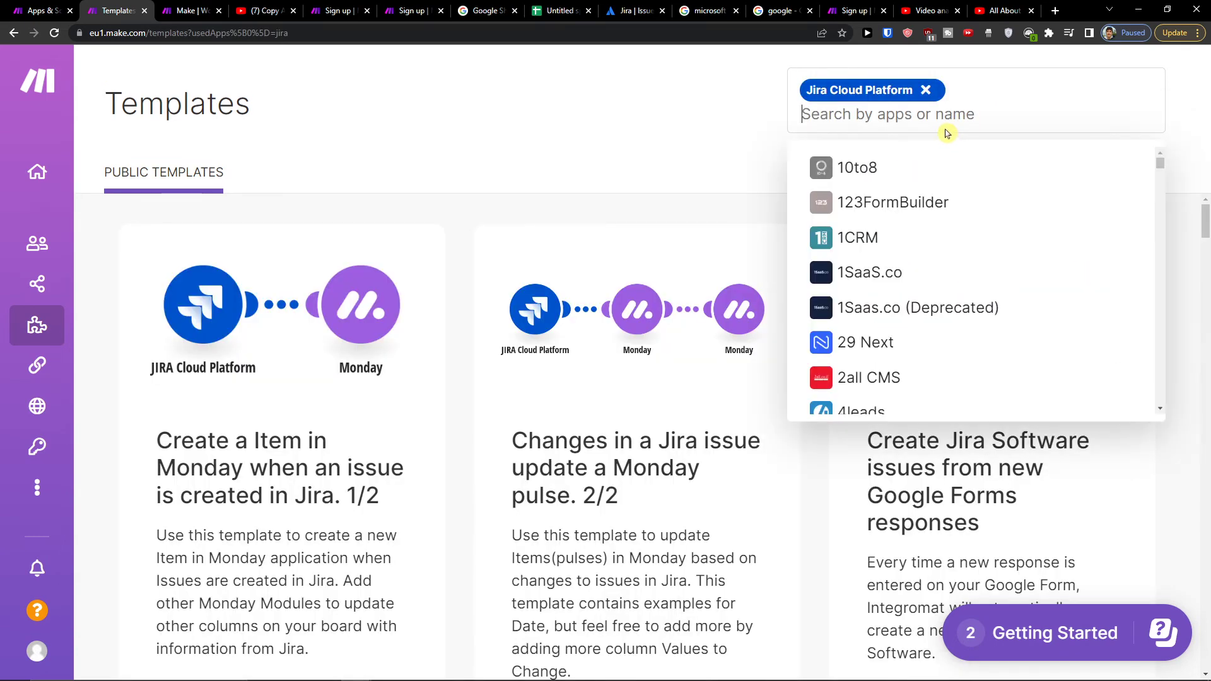
type("mond")
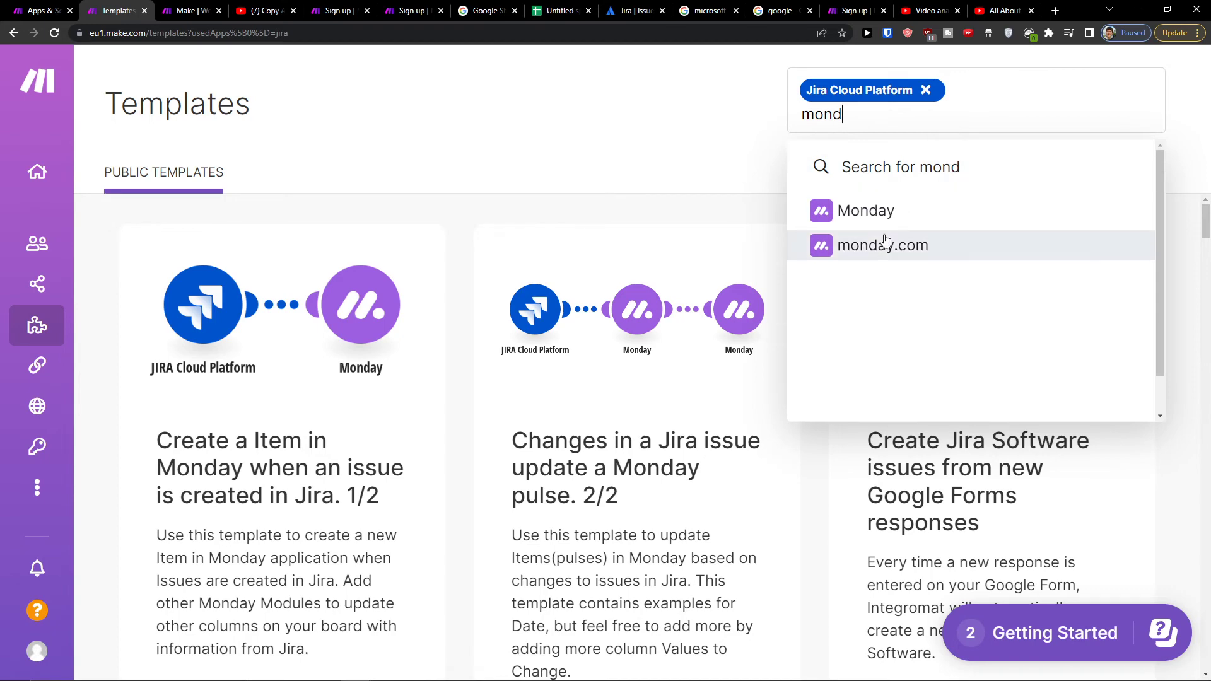
left_click(883, 244)
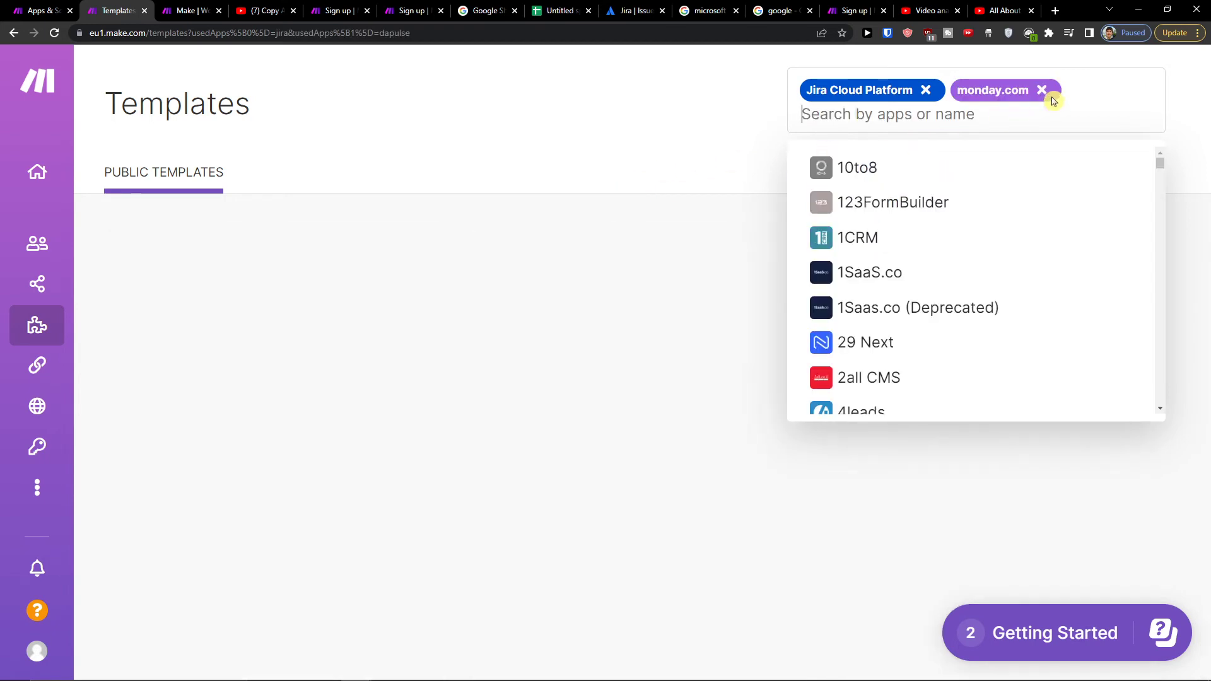
left_click(1043, 91)
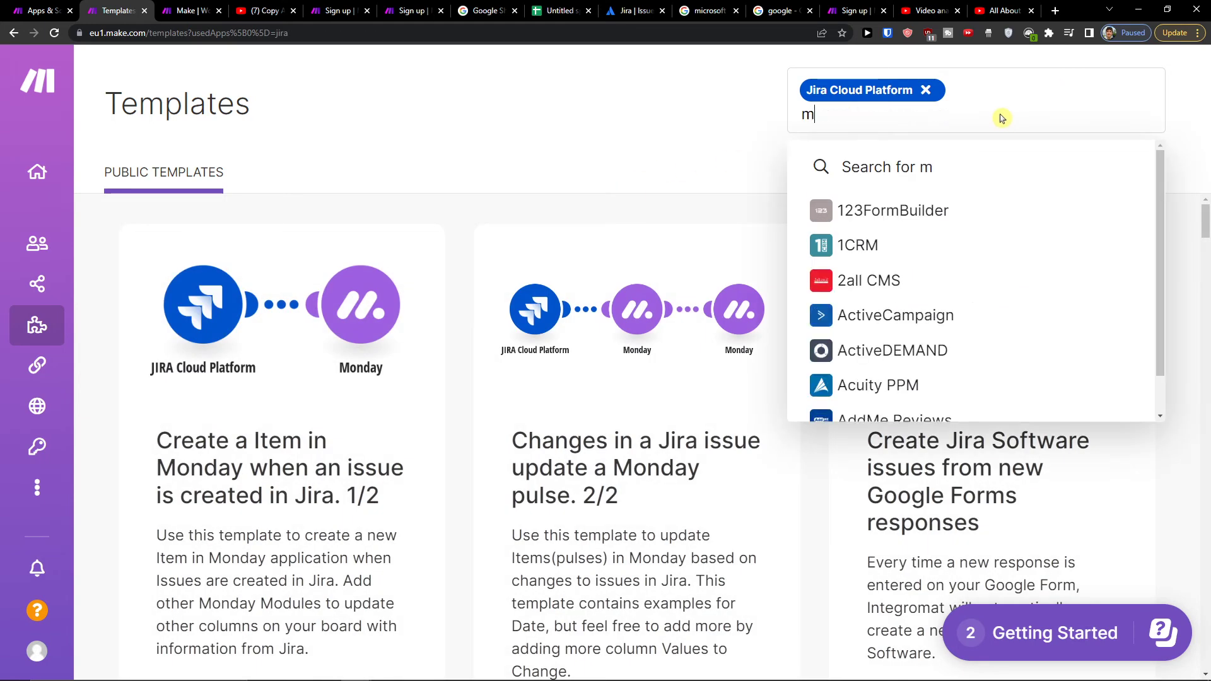
type("onday")
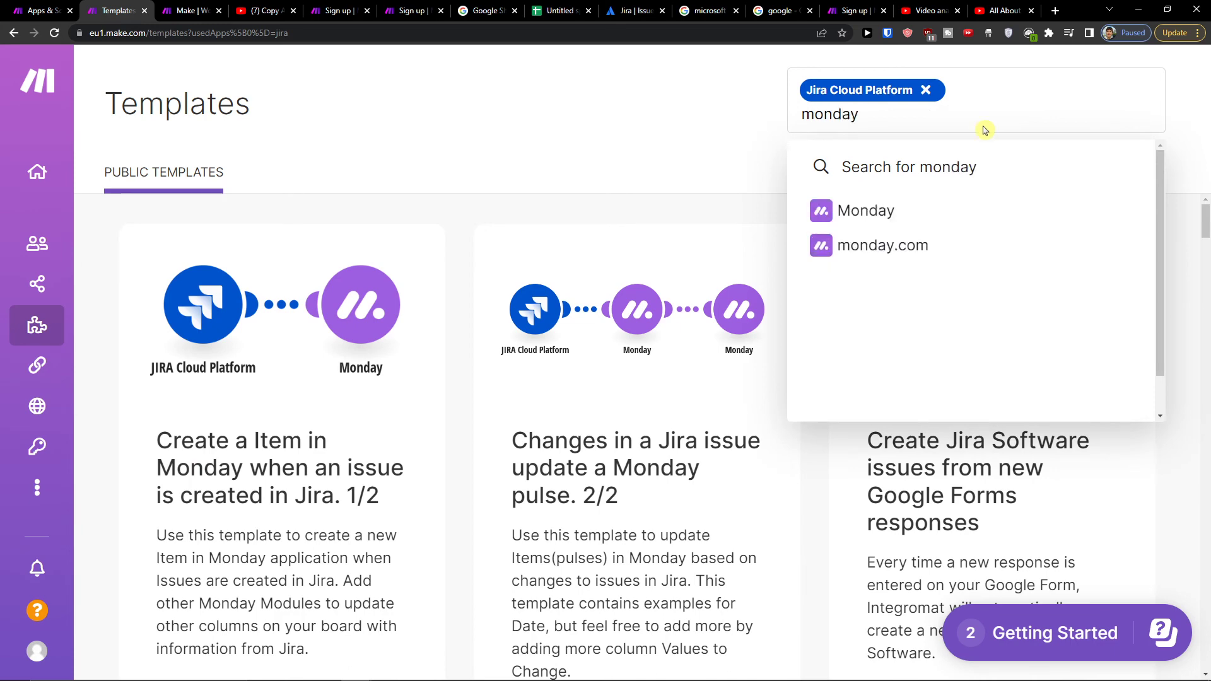
Step: Add Monday to the Jira template filter and open 'Create a Item in Monday when an issue is created in Jira. 1/2'
left_click(866, 210)
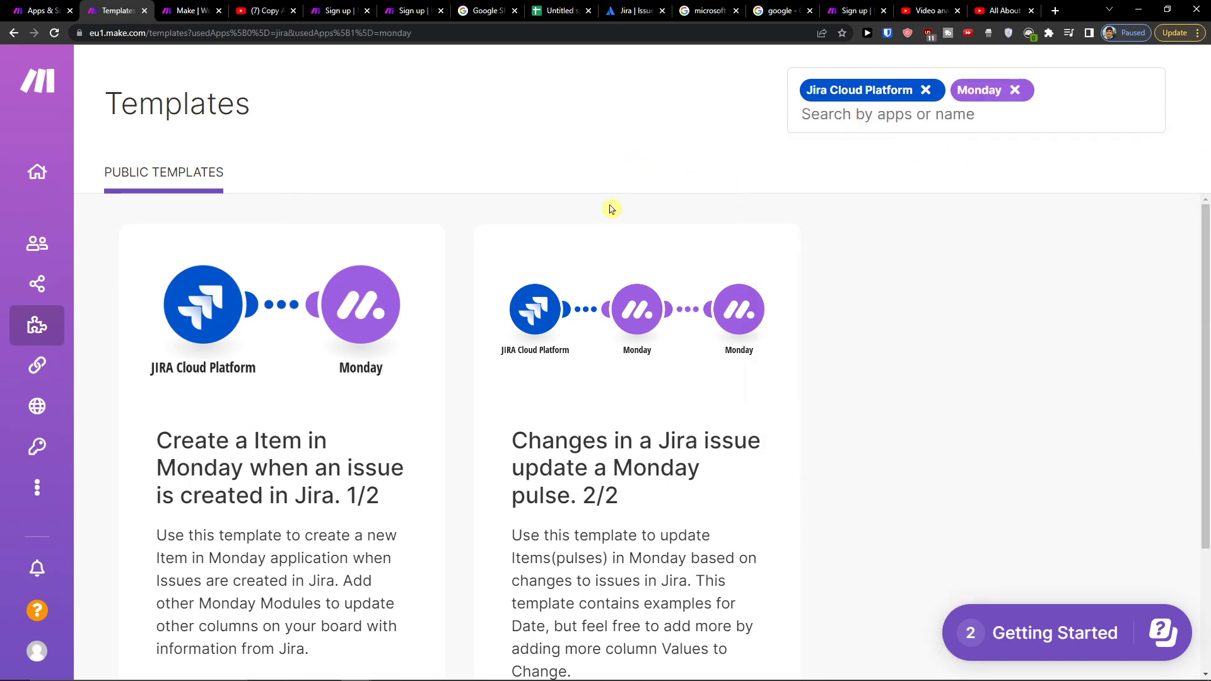
scroll("down", 3)
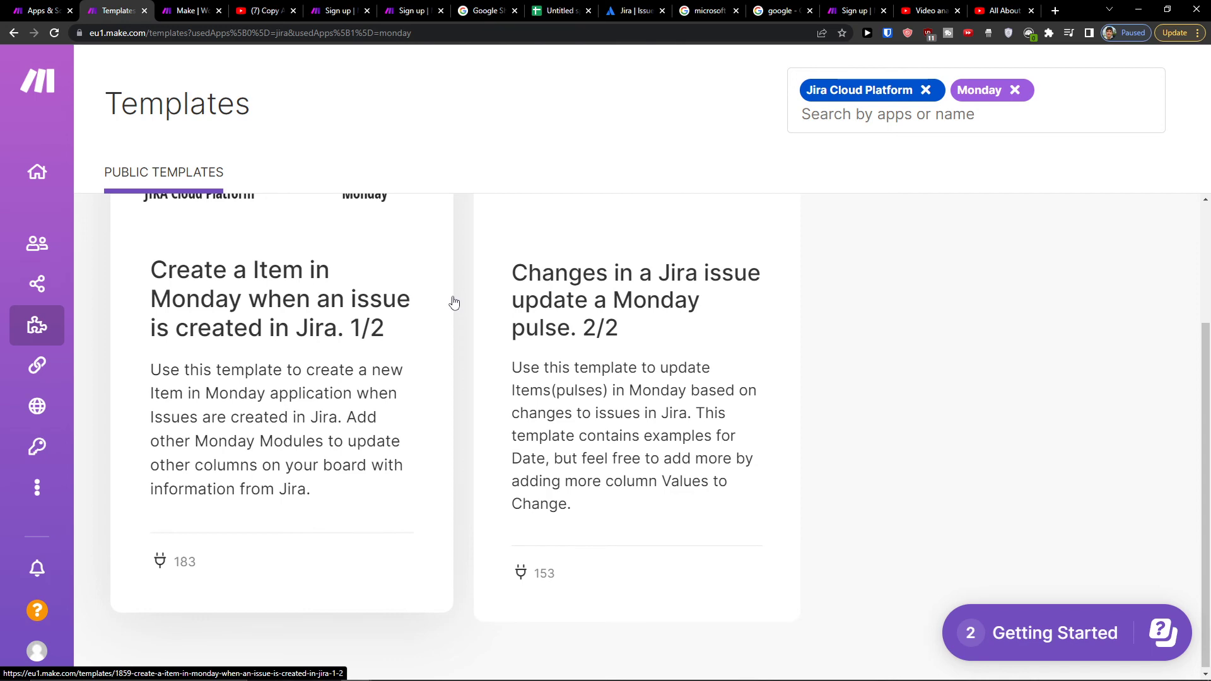
scroll("up", 3)
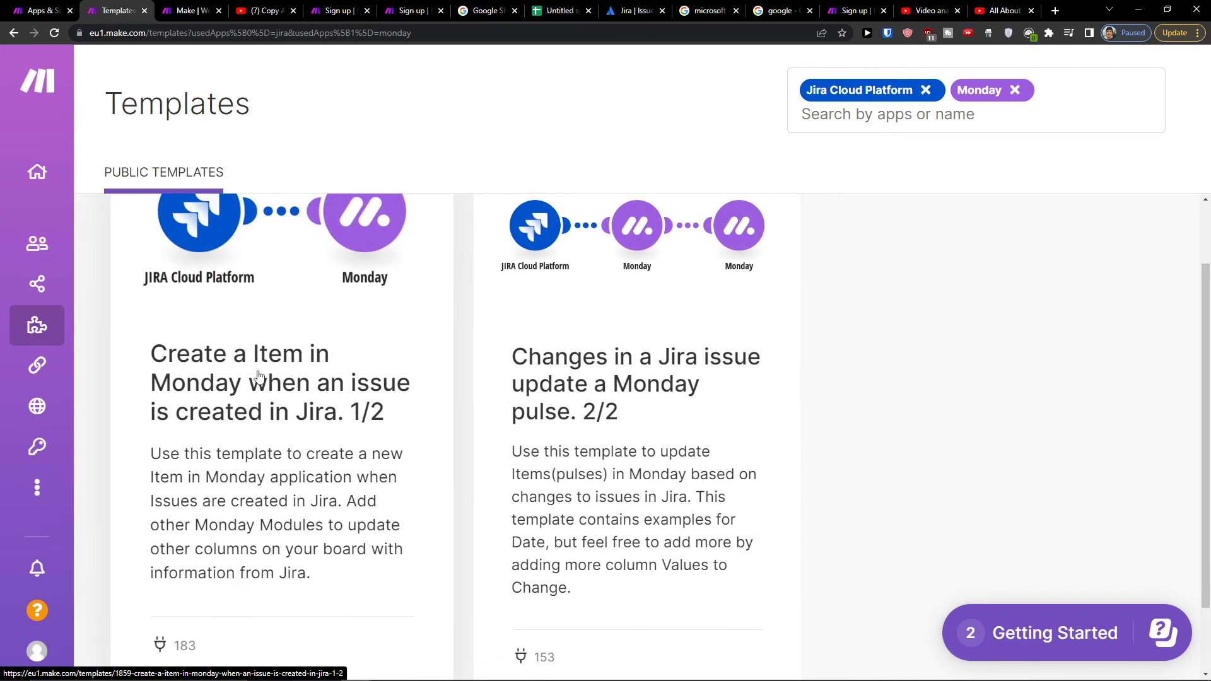
mouse_move(259, 421)
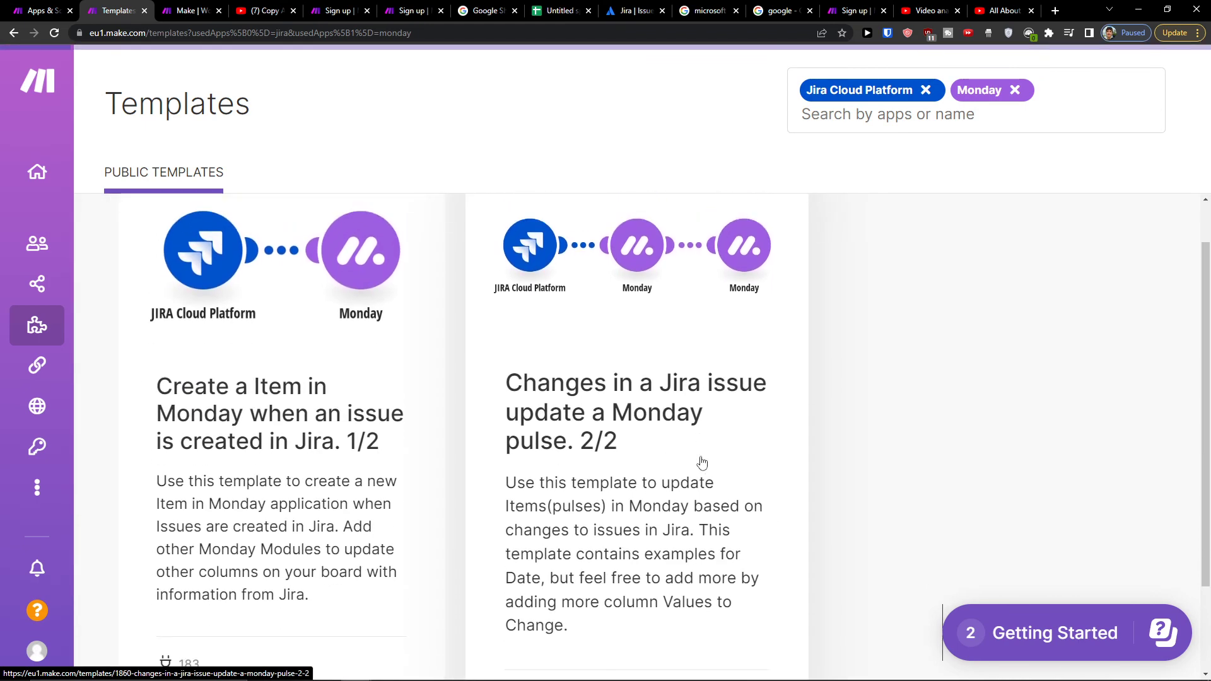
left_click(278, 414)
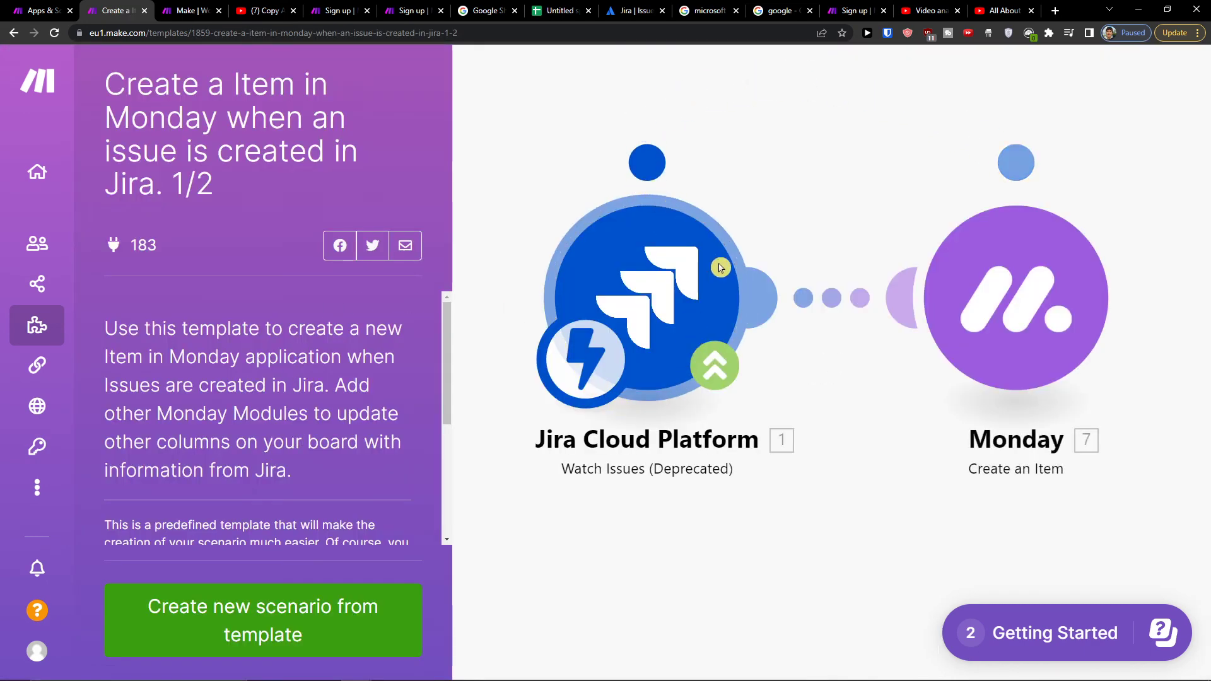
mouse_move(662, 485)
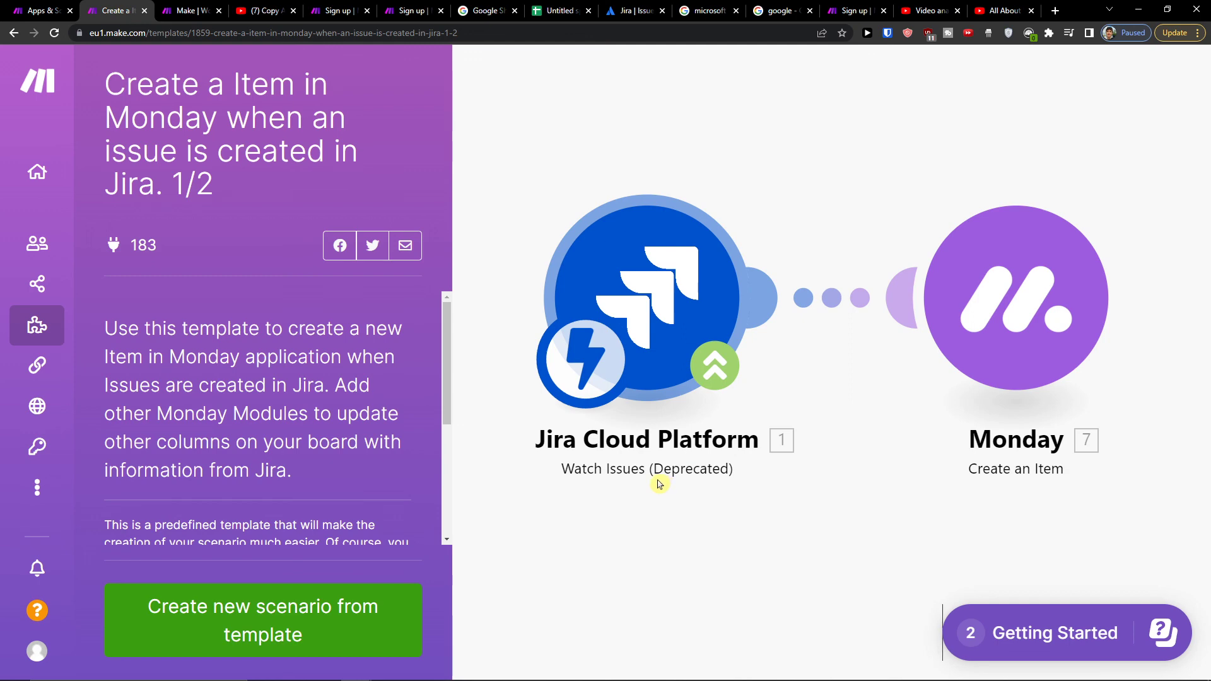
Step: Create a new scenario from the template and continue past Step 1 without selecting a webhook
left_click(262, 620)
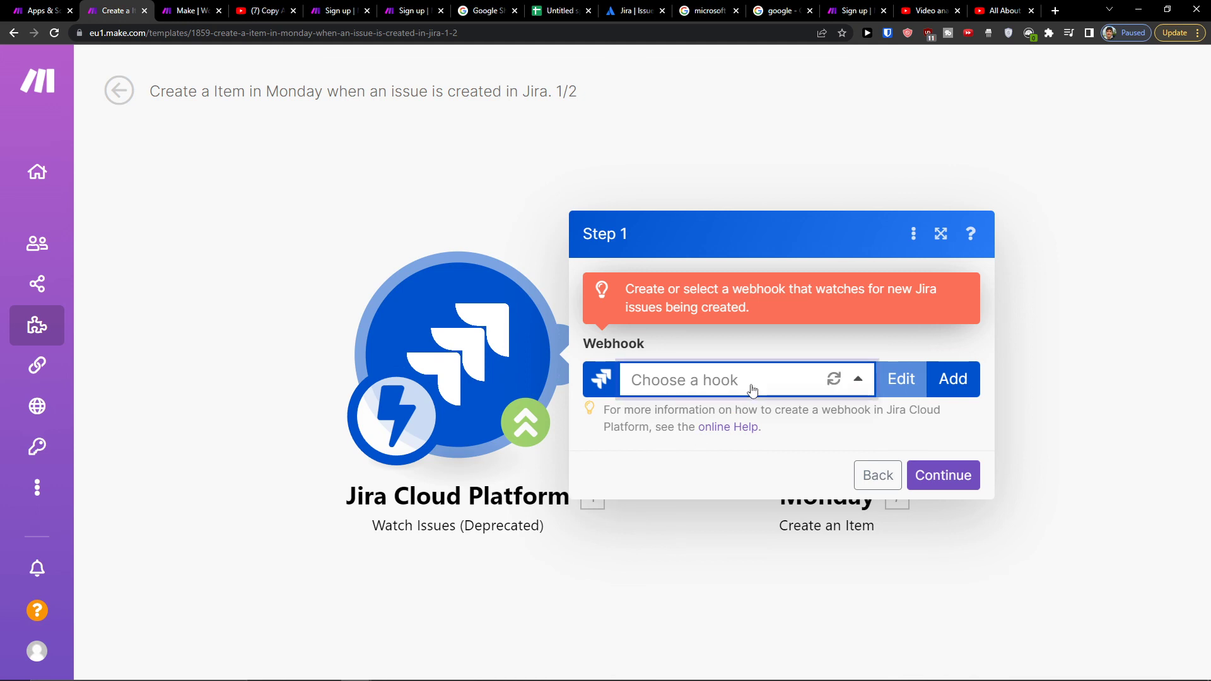
left_click(942, 476)
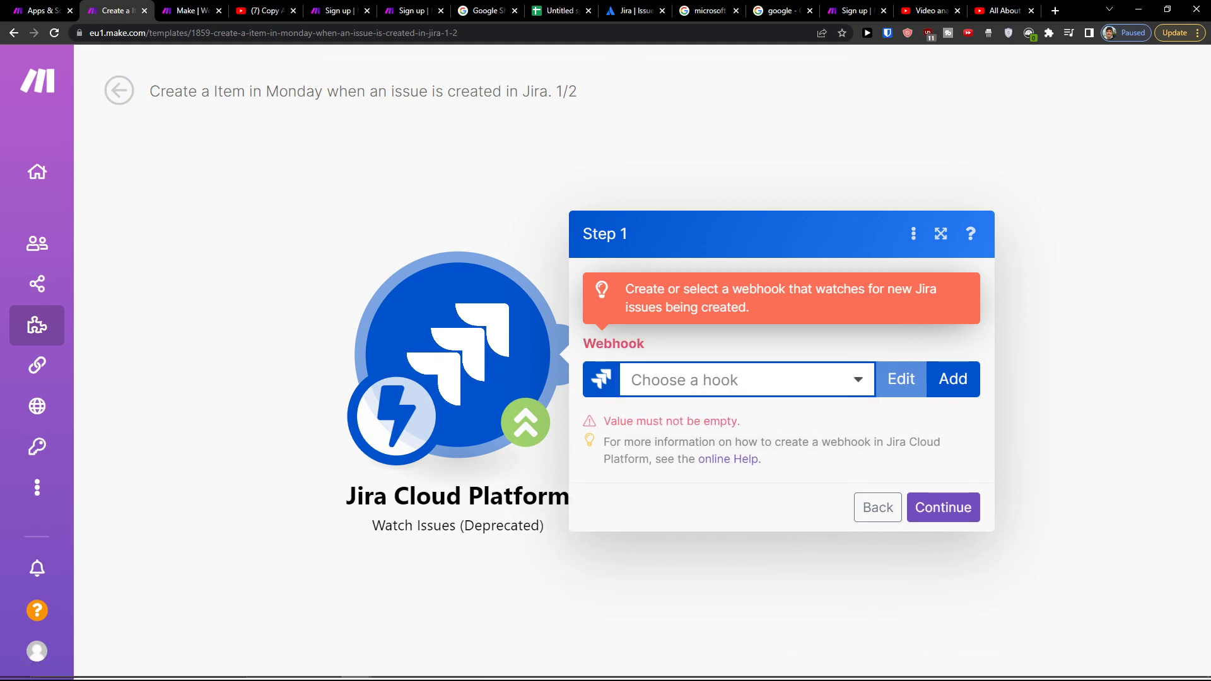